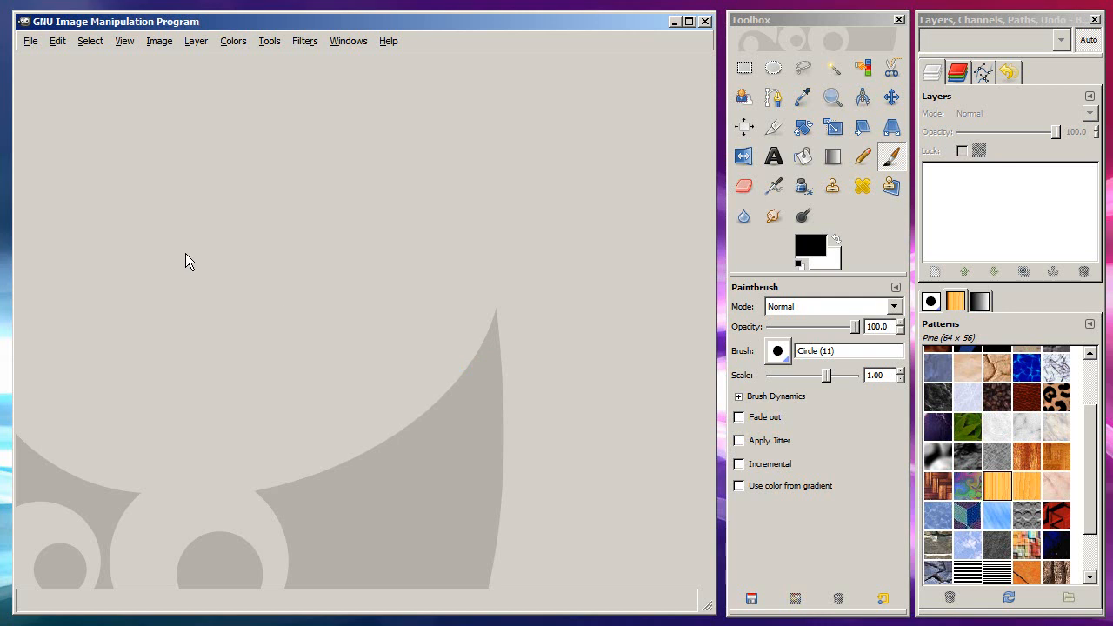
mouse_move(191, 262)
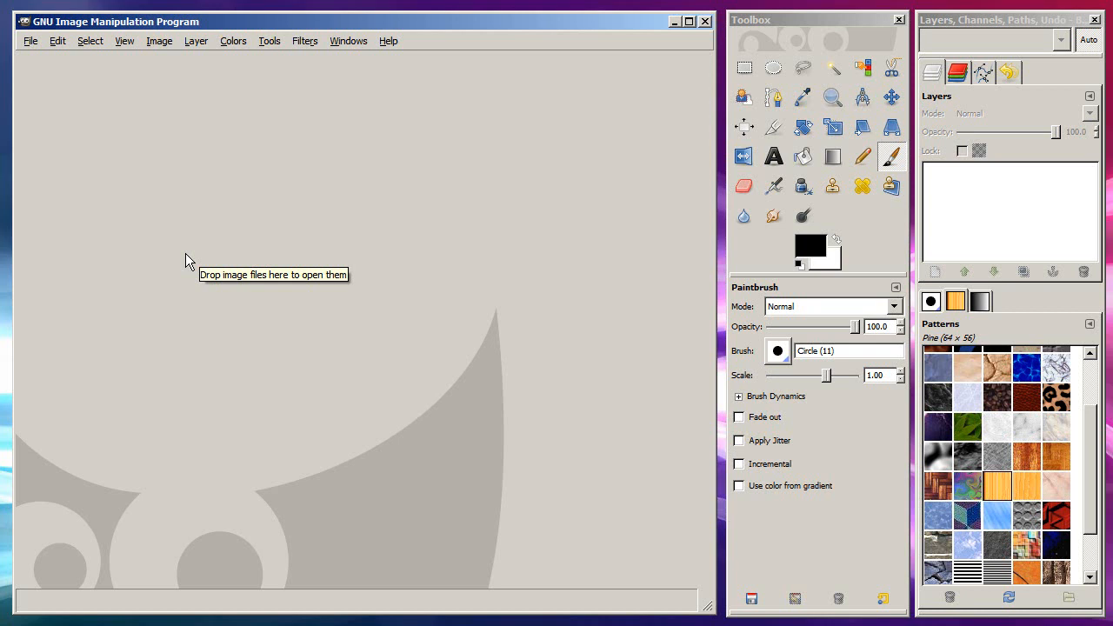
Start a scanner capture via File > Create > Scanner/Camera, listing the HP psc 1600
left_click(32, 42)
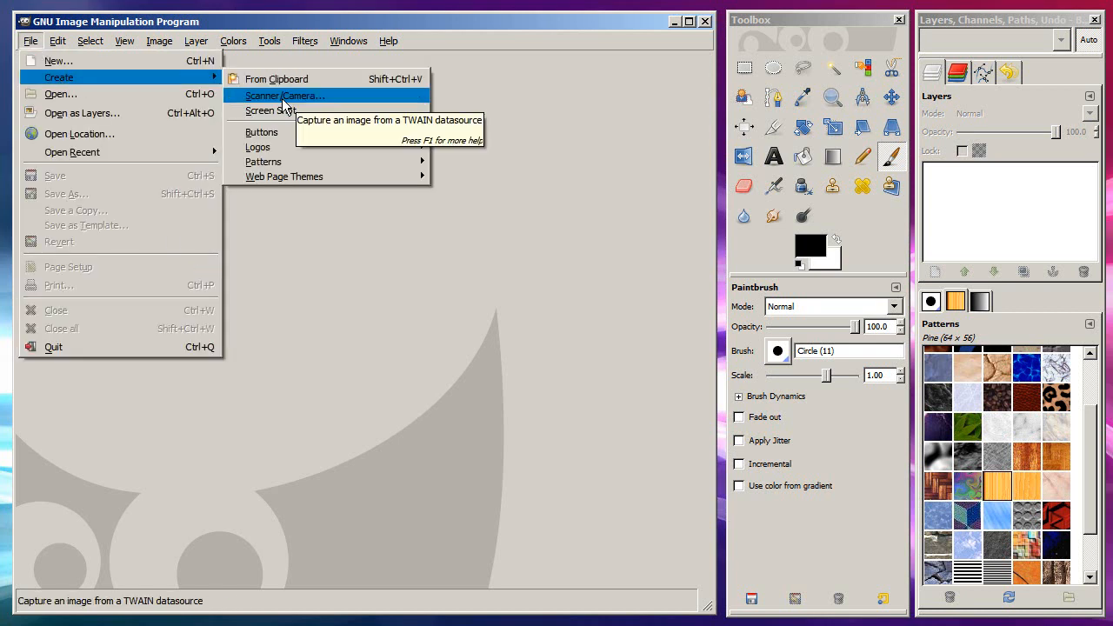
left_click(285, 95)
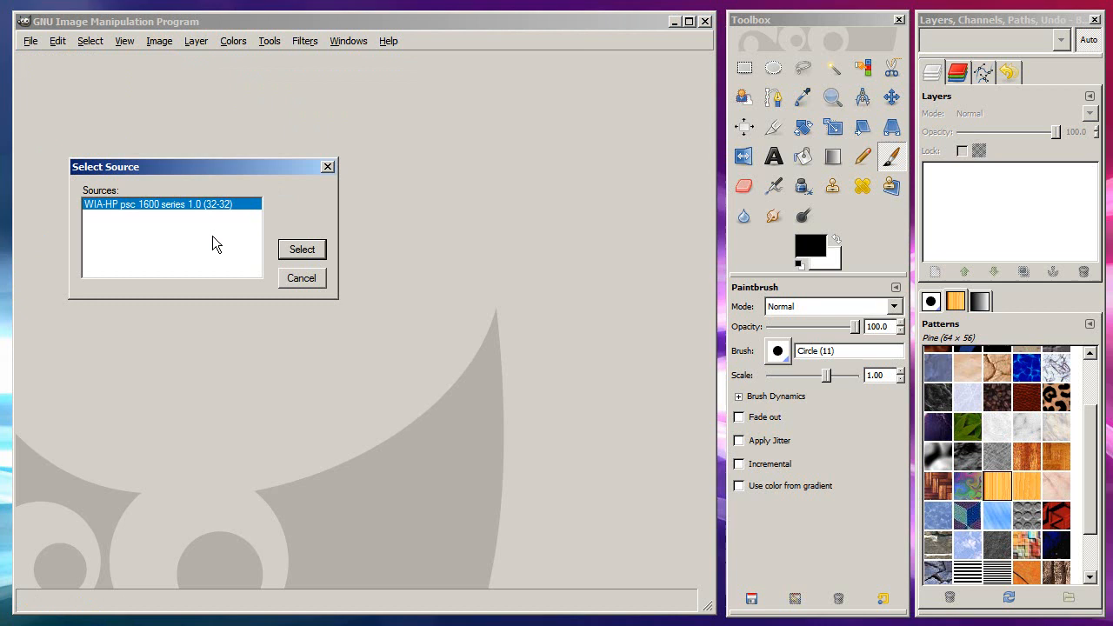
mouse_move(257, 243)
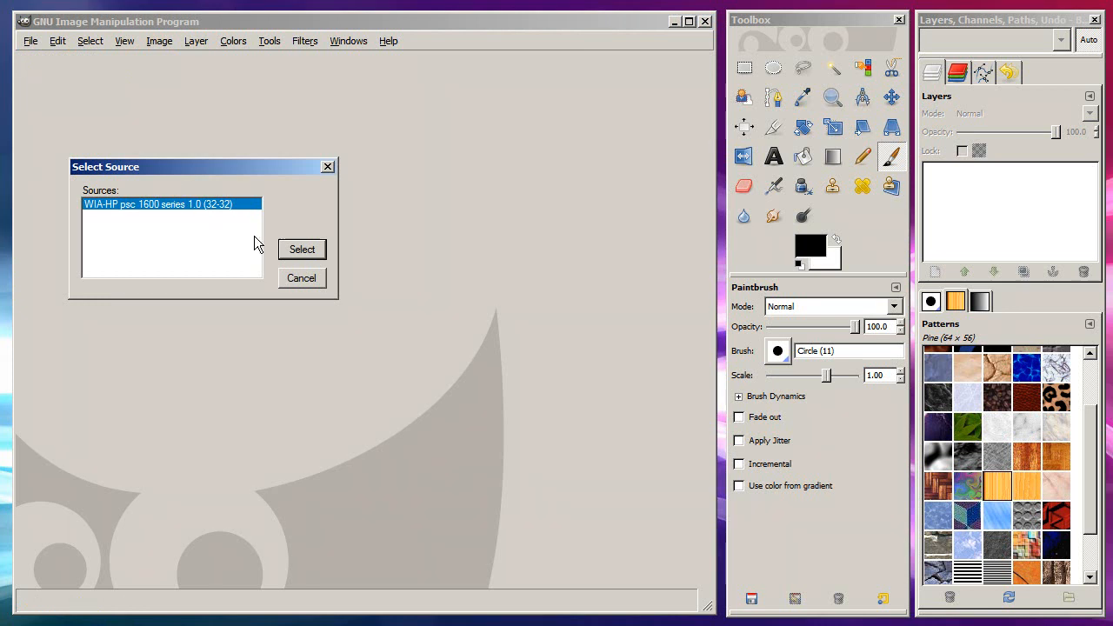
mouse_move(195, 247)
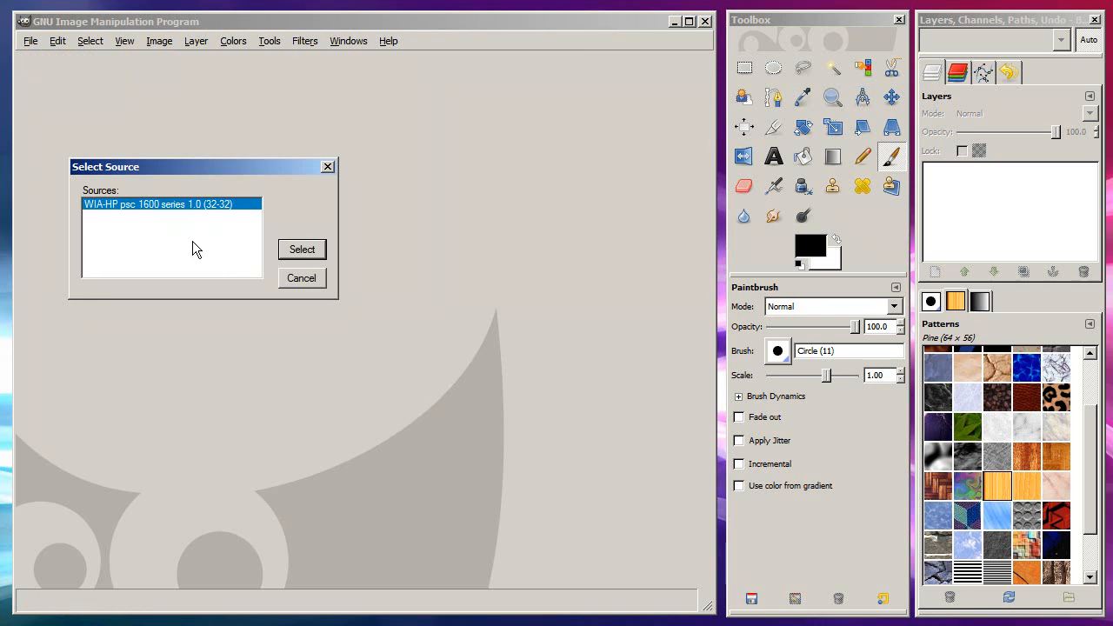
mouse_move(170, 249)
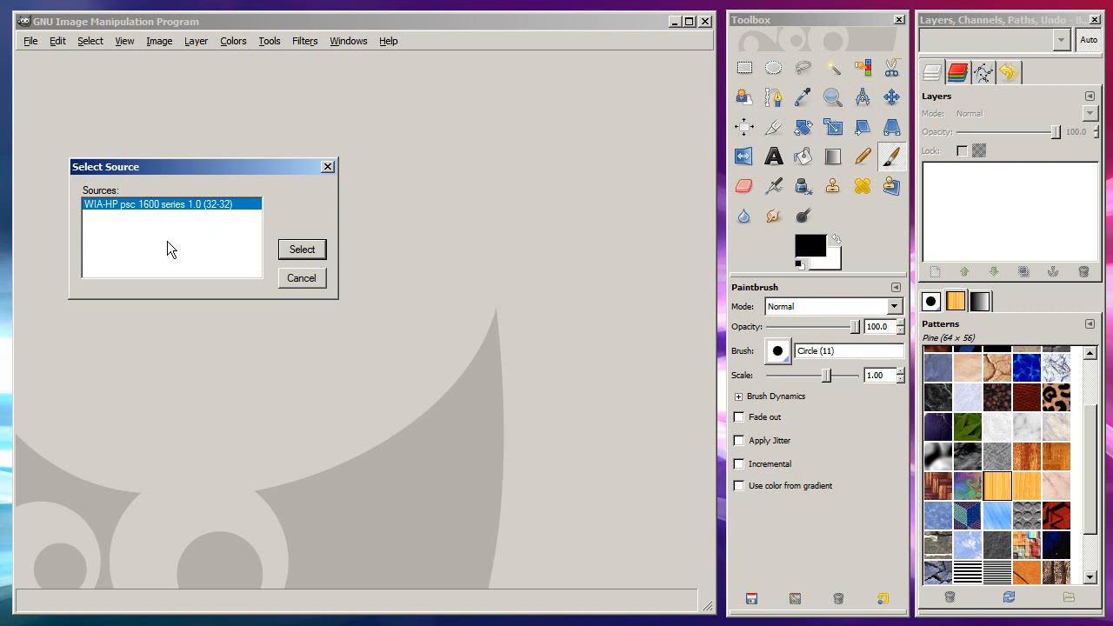
mouse_move(160, 265)
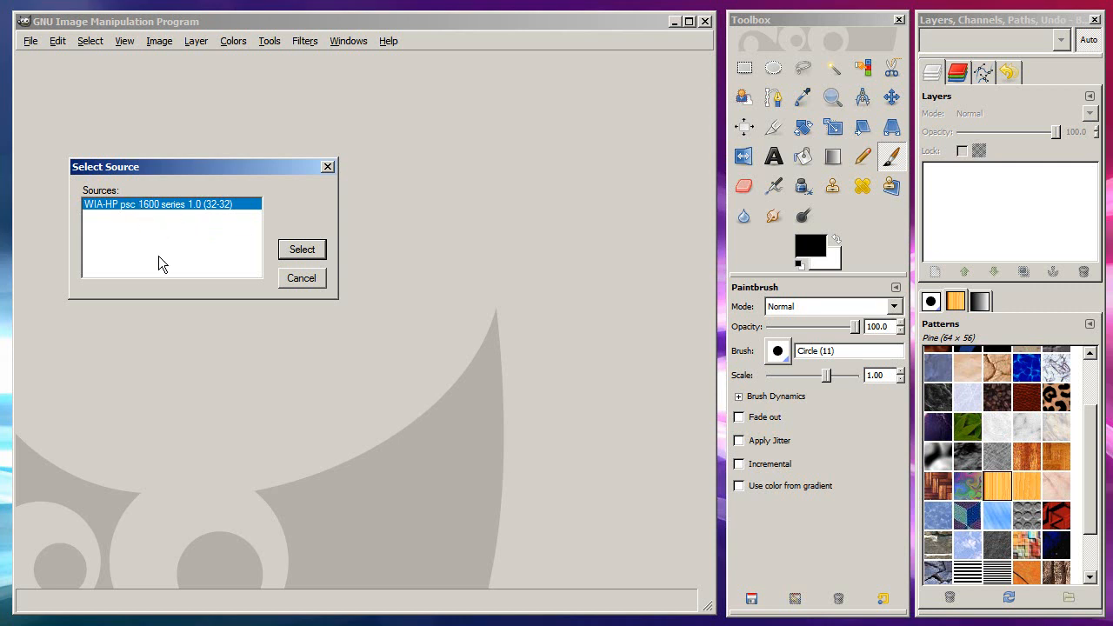
Choose the HP psc 1600 source and bring up its advanced scan quality settings at 200 DPI
left_click(302, 250)
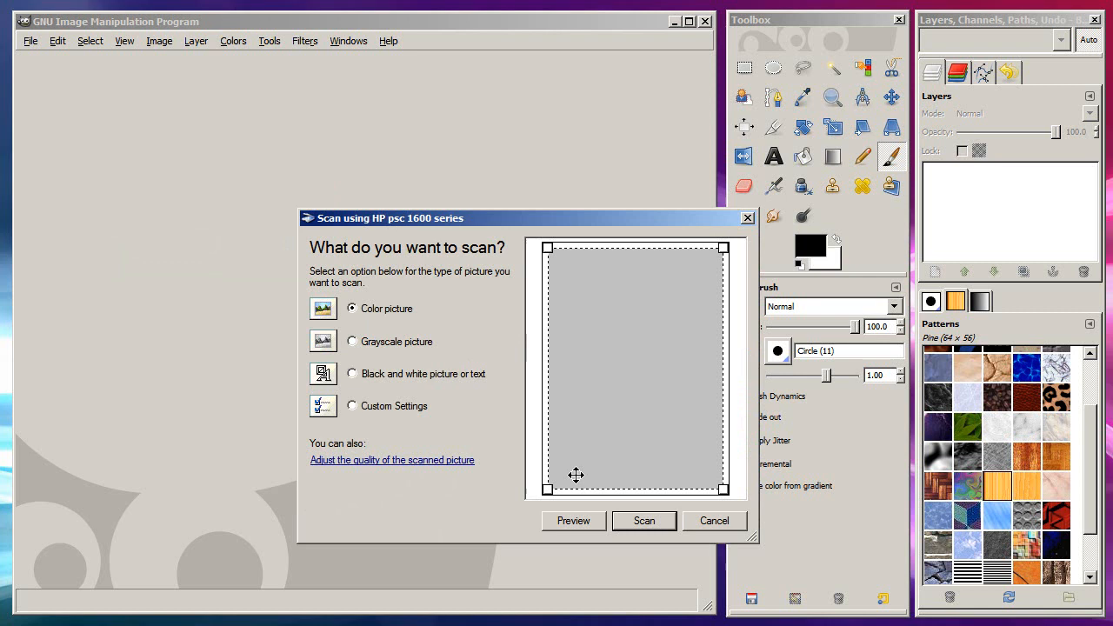
mouse_move(433, 501)
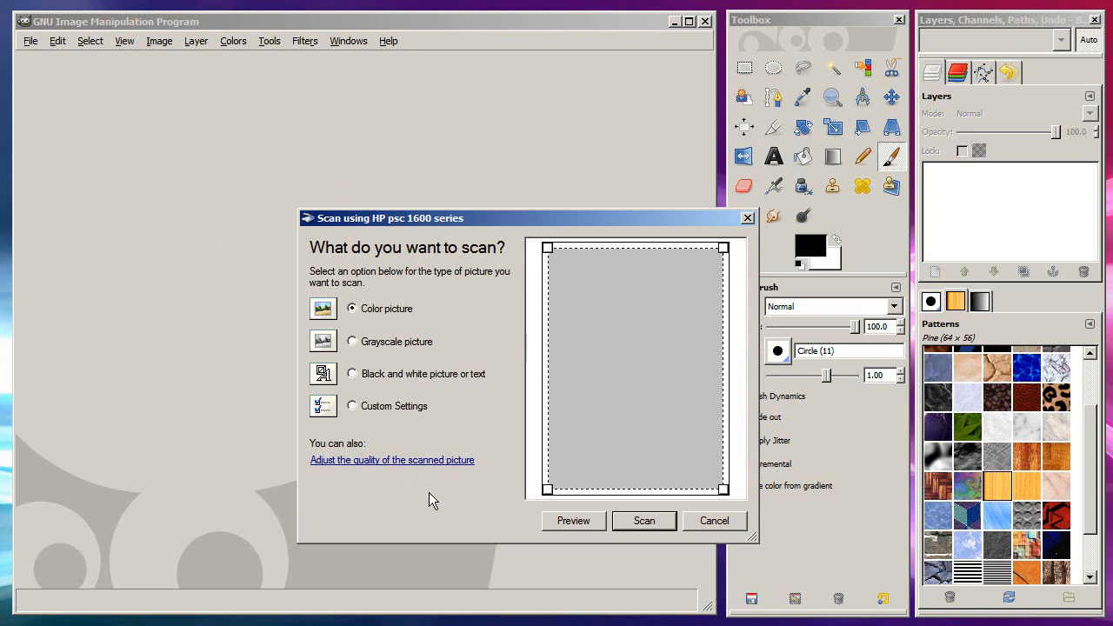
mouse_move(452, 296)
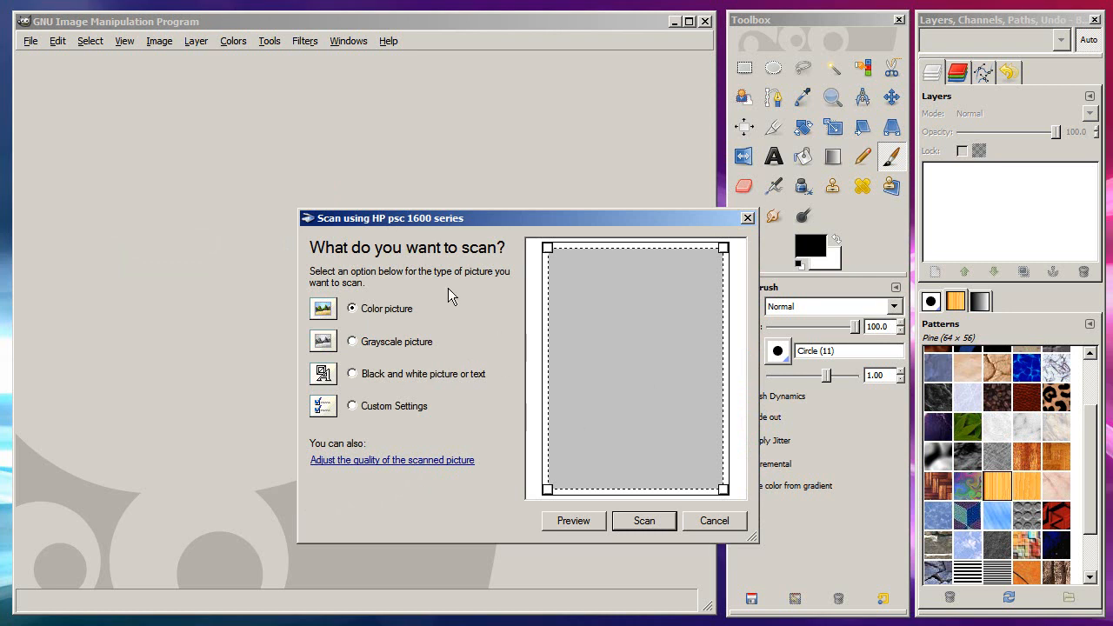
mouse_move(461, 438)
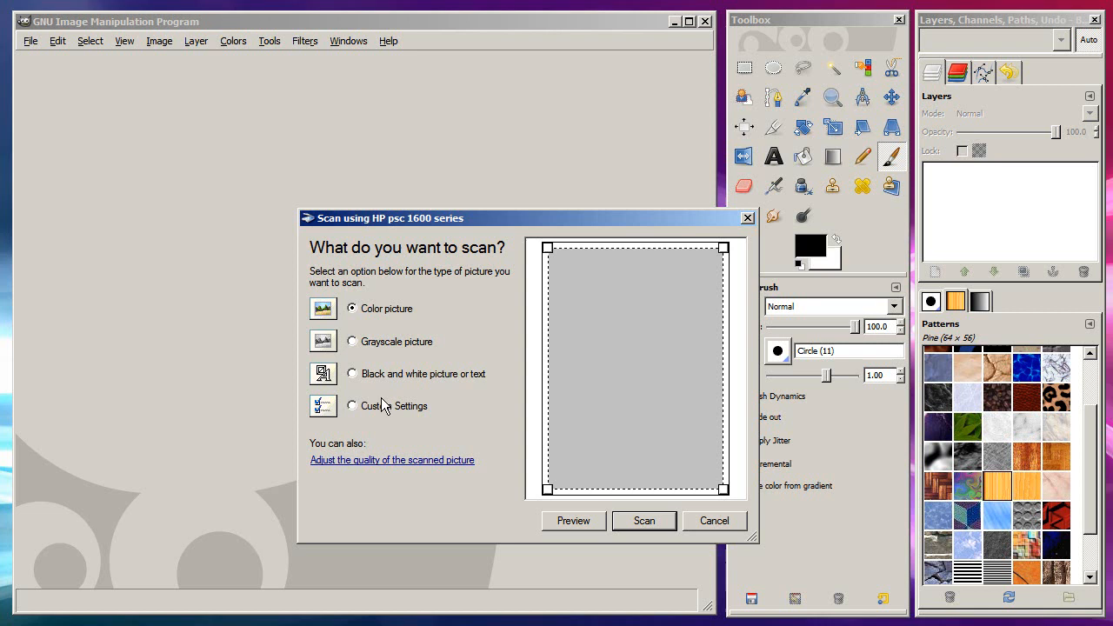
mouse_move(473, 425)
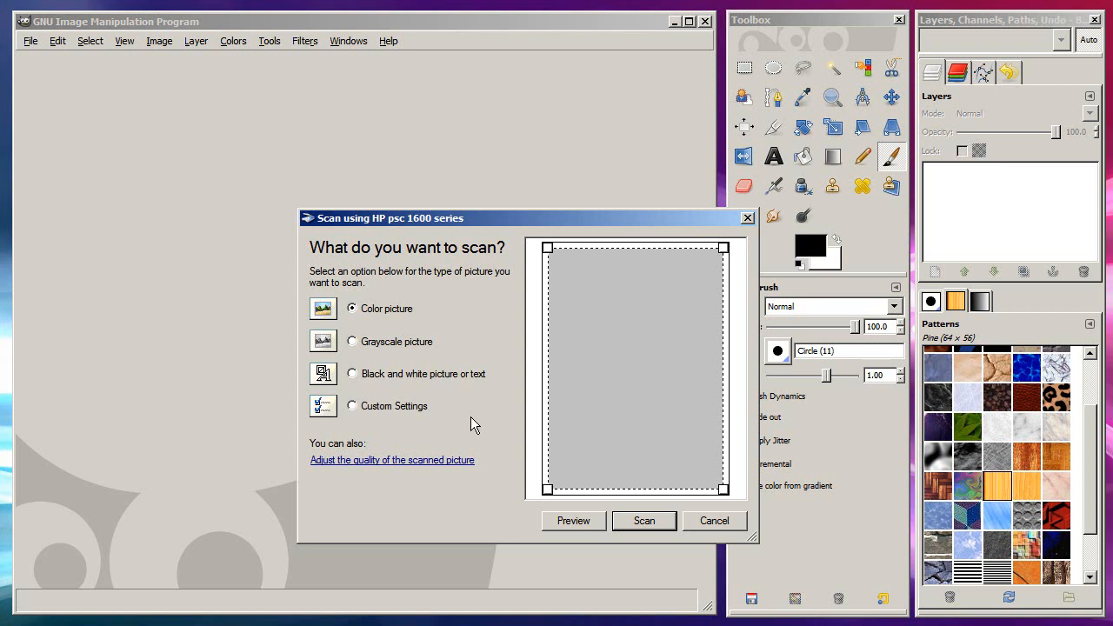
left_click(392, 459)
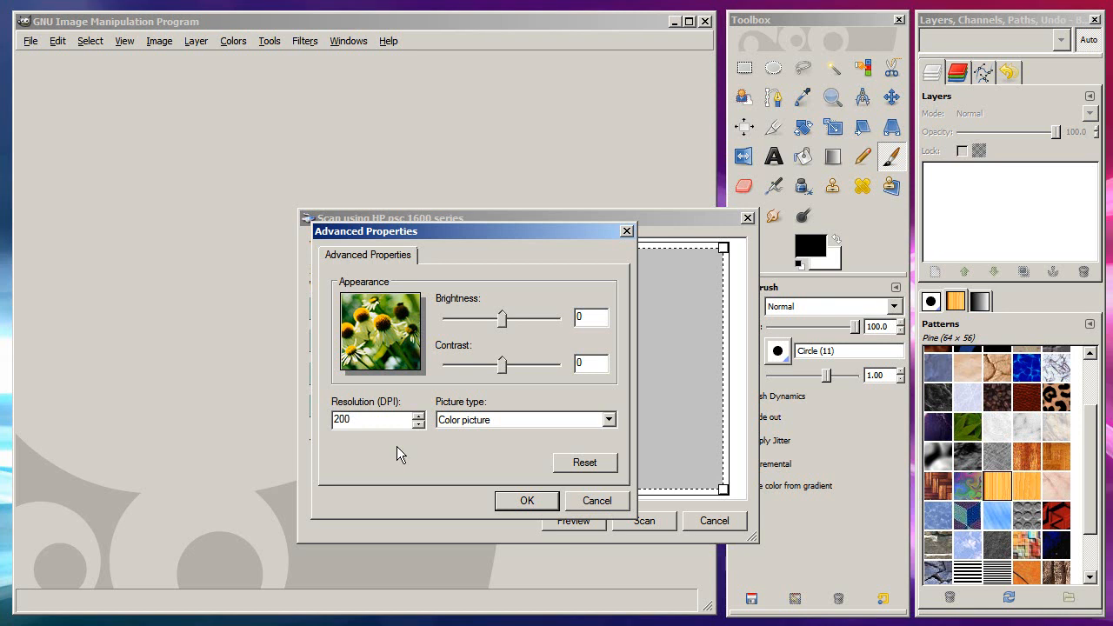
Keep the resolution at 200 DPI colour and confirm the advanced properties
left_click(351, 419)
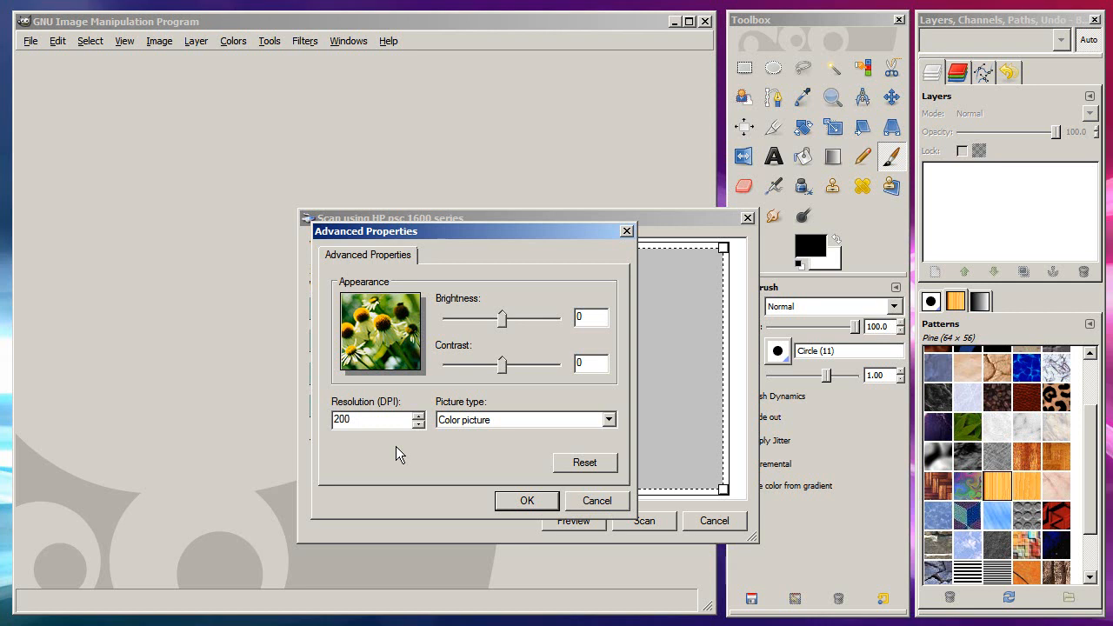
mouse_move(492, 501)
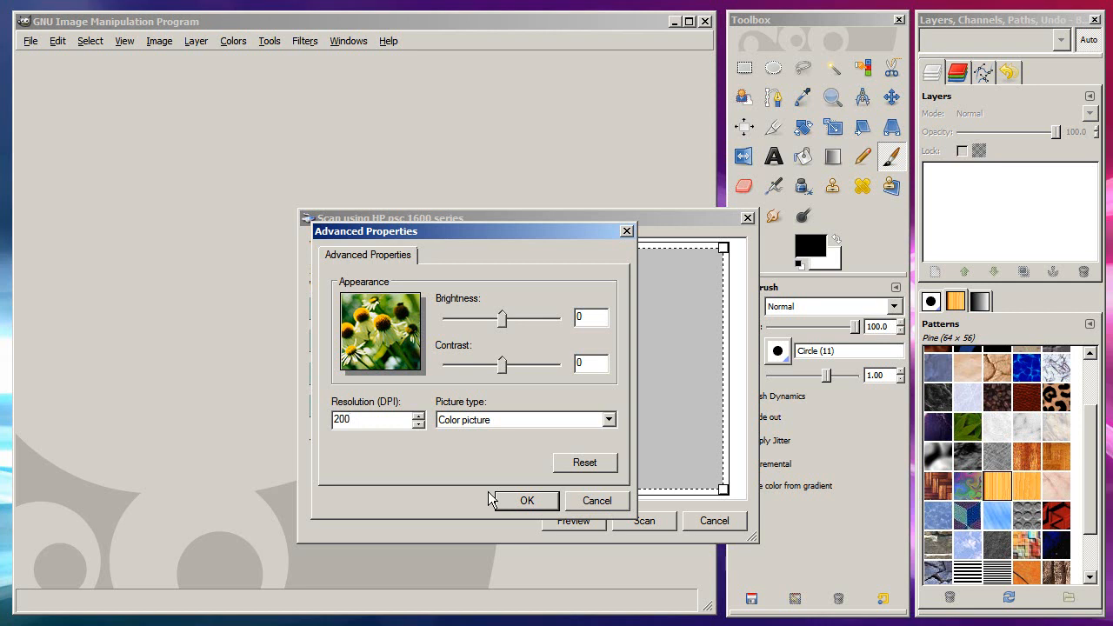
left_click(522, 501)
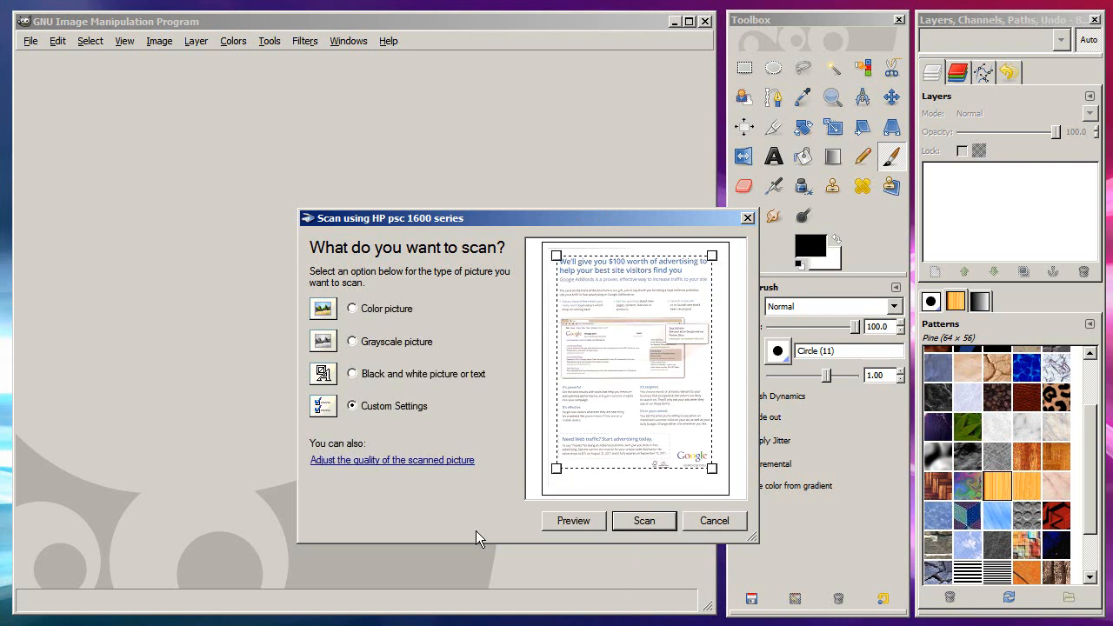
left_click(644, 520)
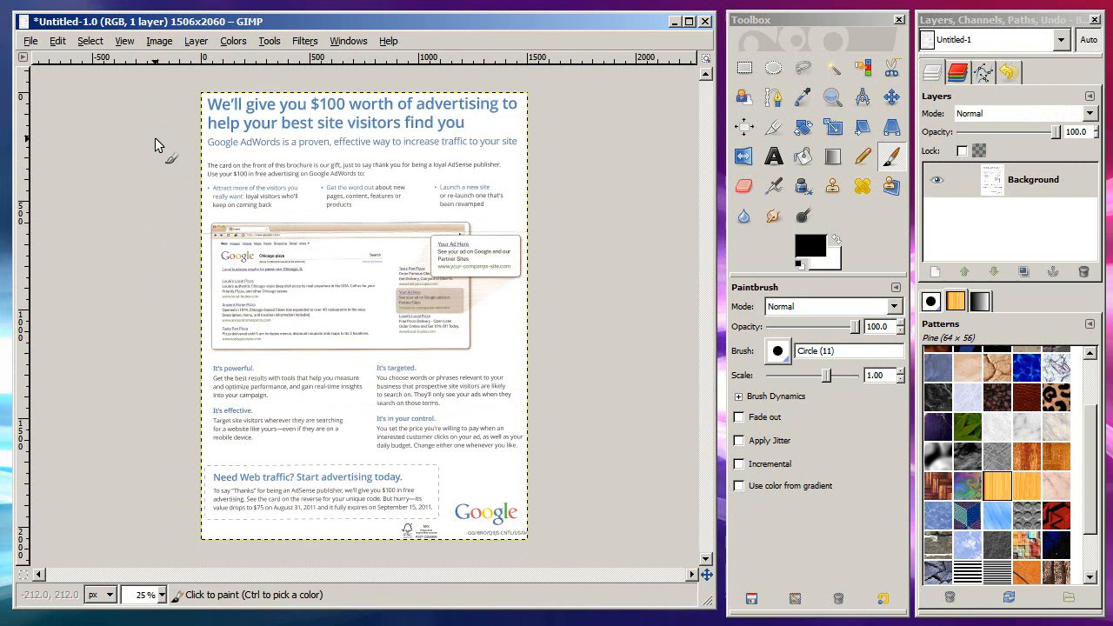
mouse_move(167, 550)
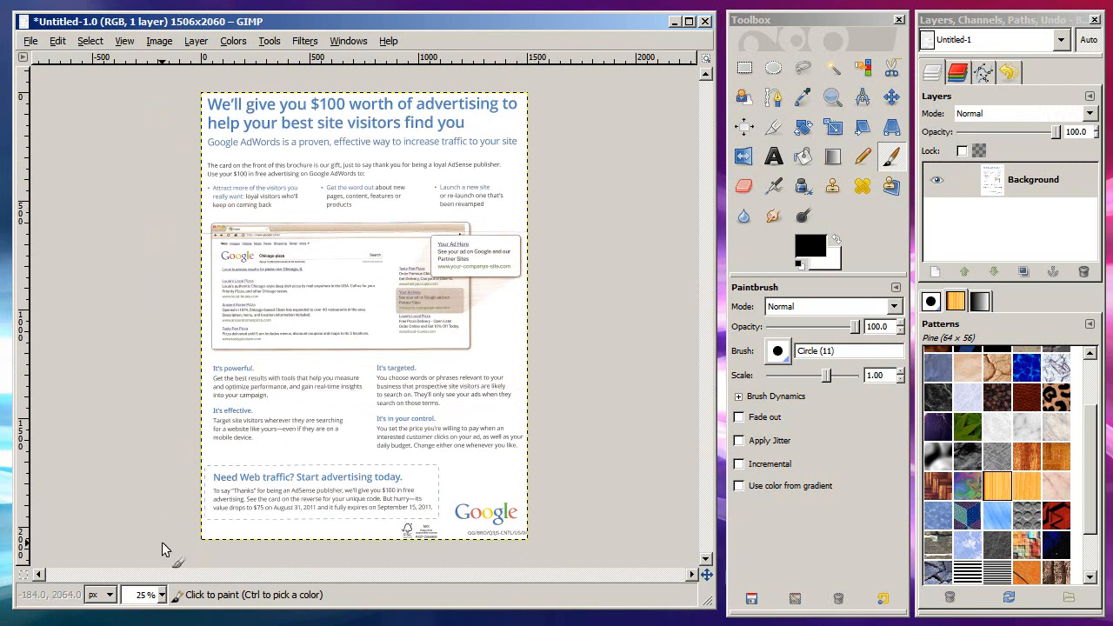
mouse_move(396, 215)
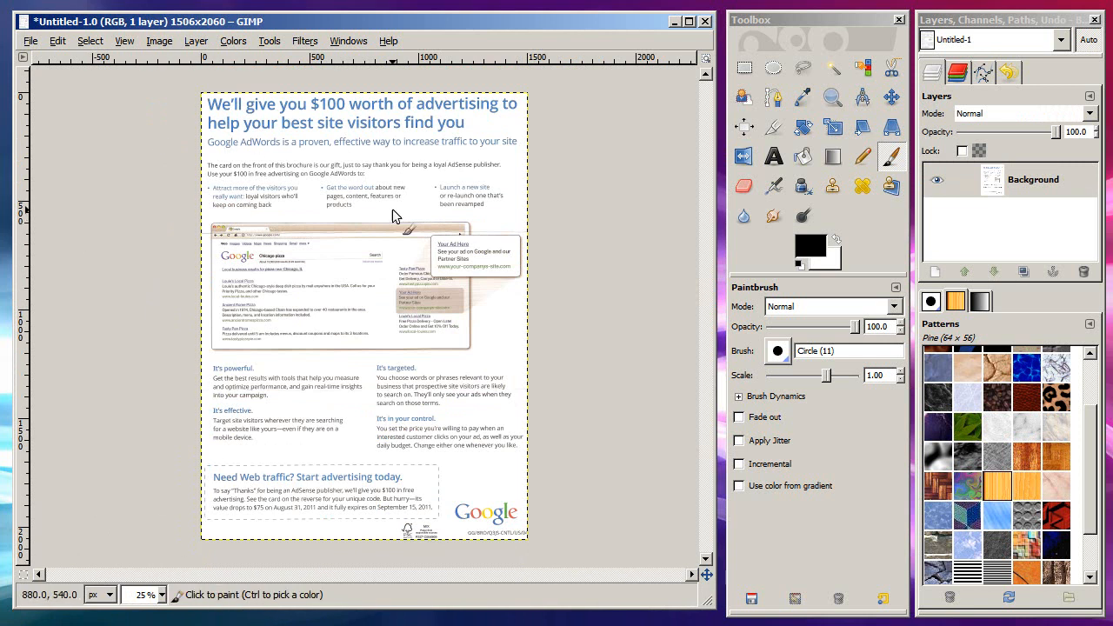
mouse_move(167, 288)
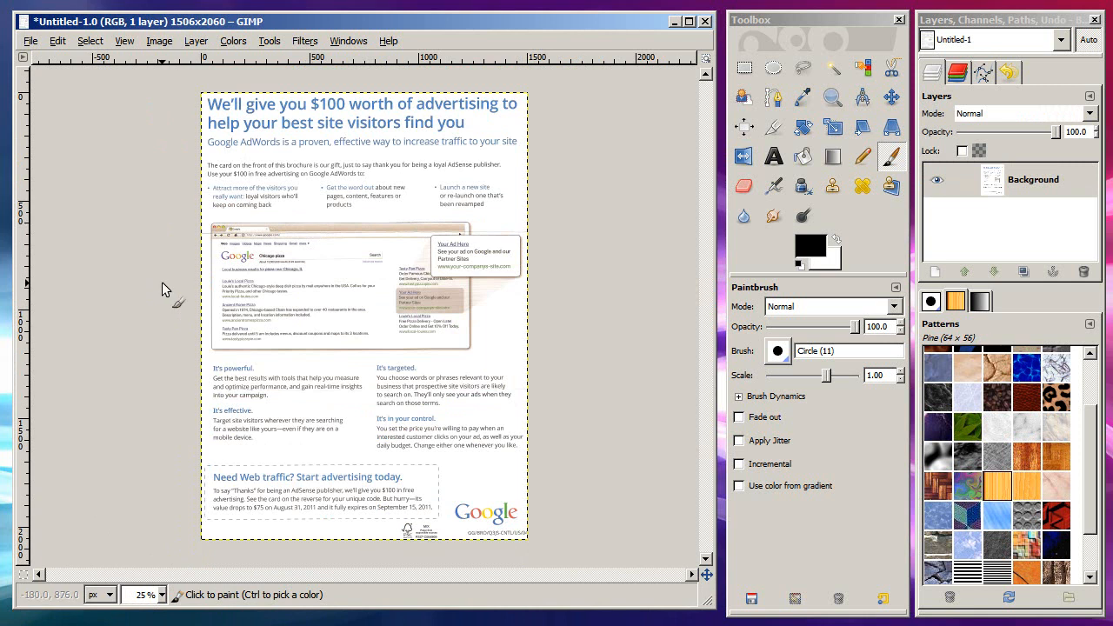
left_click(160, 42)
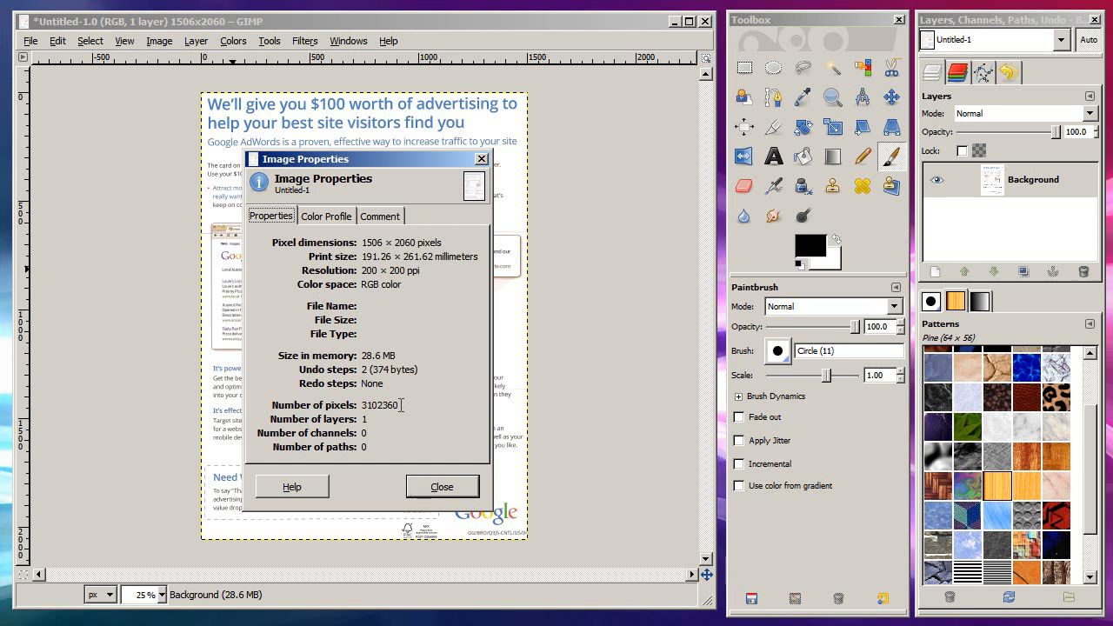
Highlight the scan's total pixel count of 3102360 in Image Properties
double_click(390, 406)
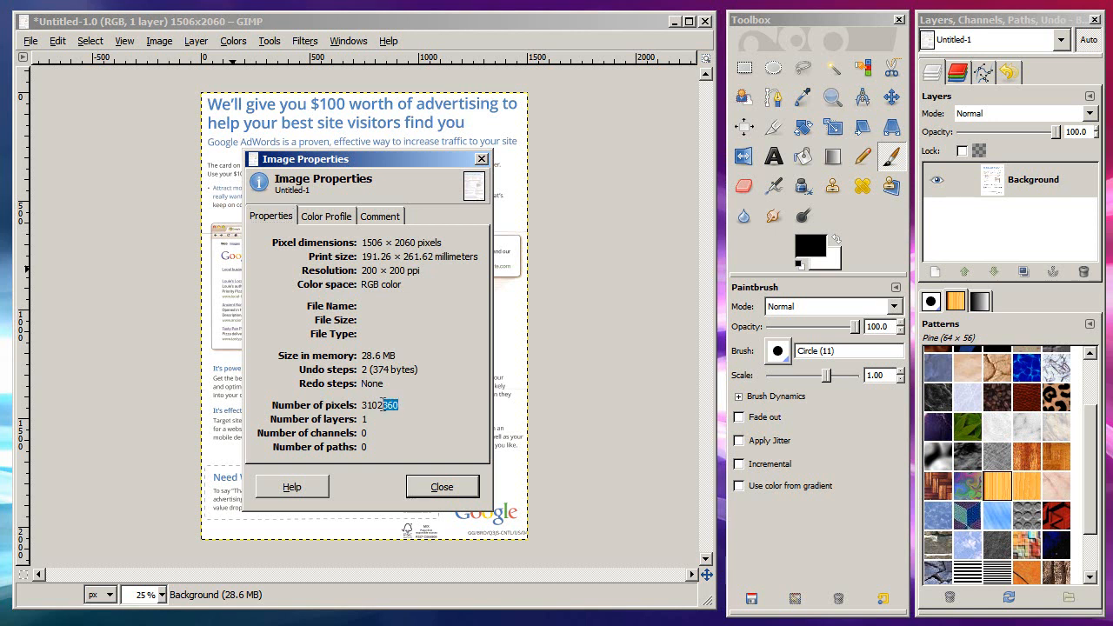
mouse_move(320, 407)
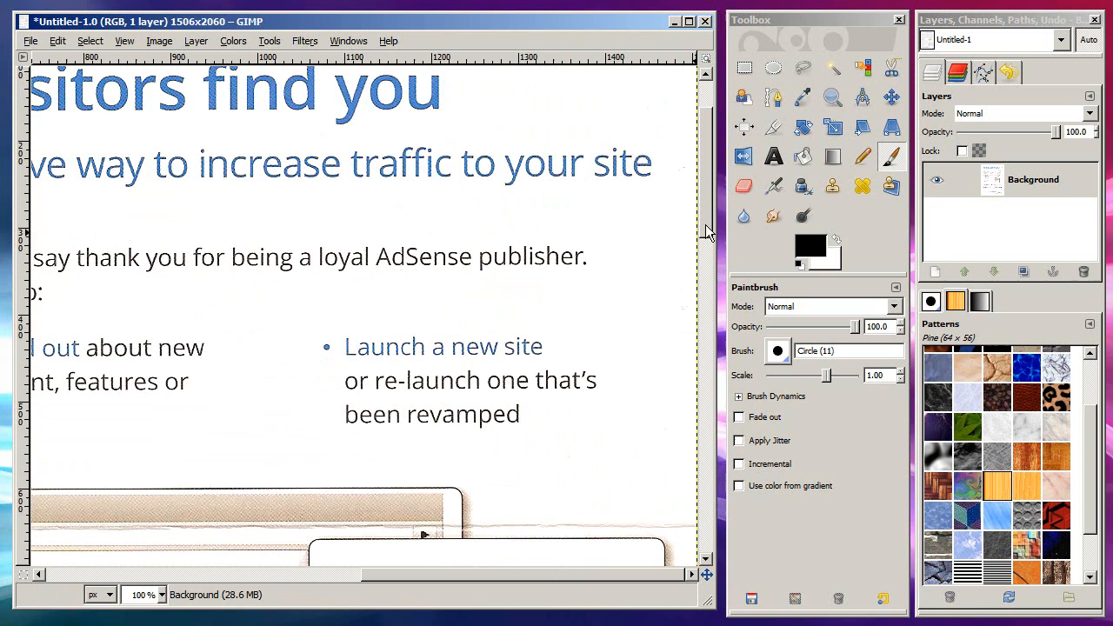
Close the 200 DPI scan without saving it
scroll("down", 3)
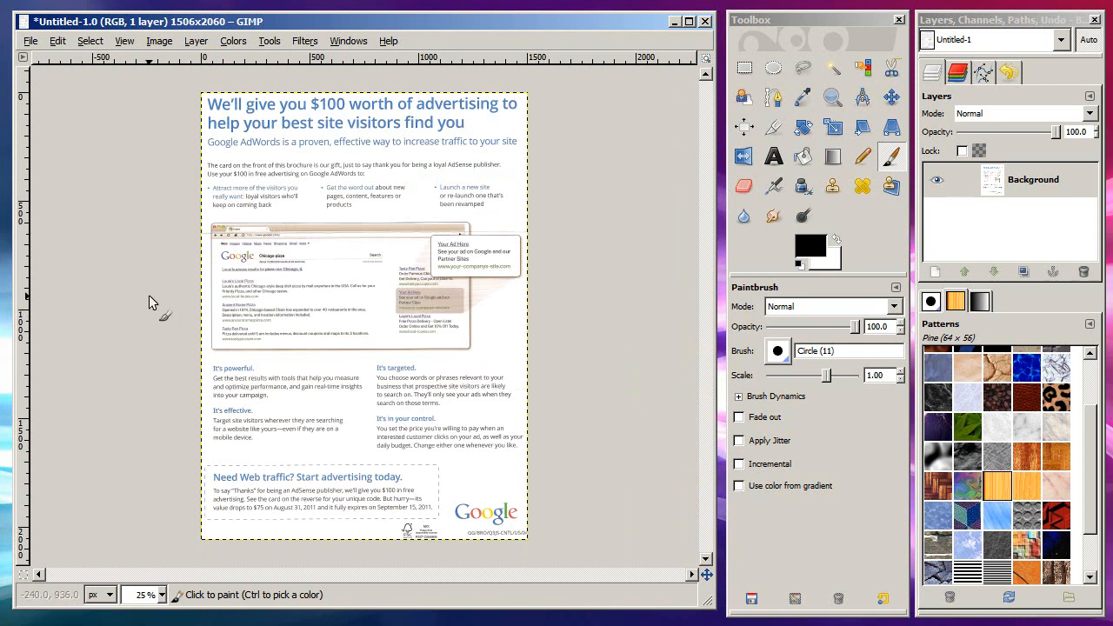
mouse_move(68, 125)
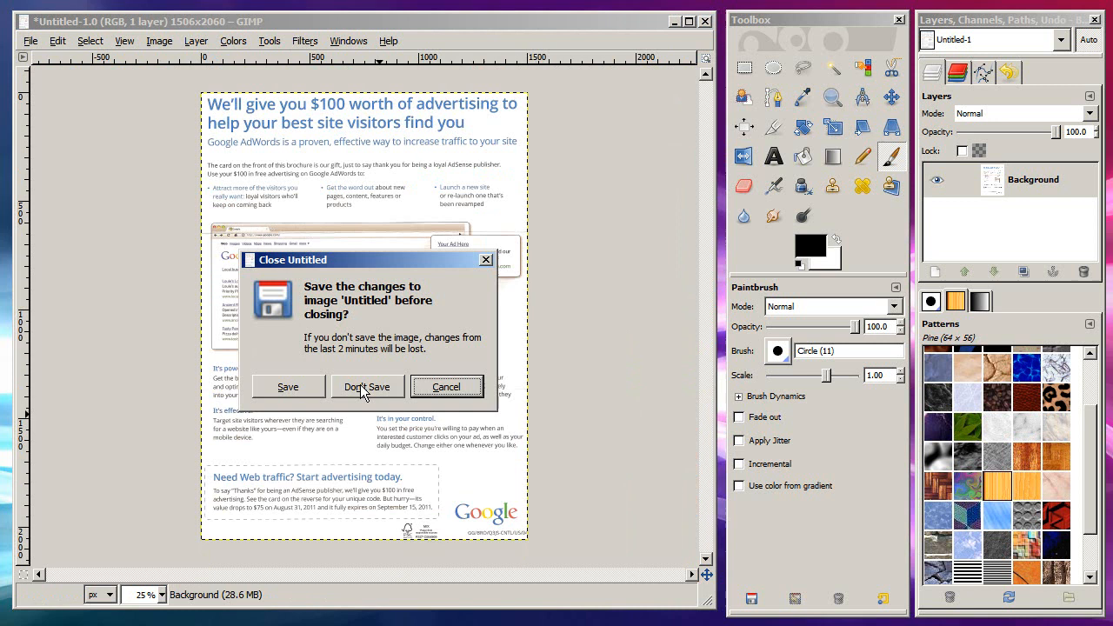
left_click(367, 386)
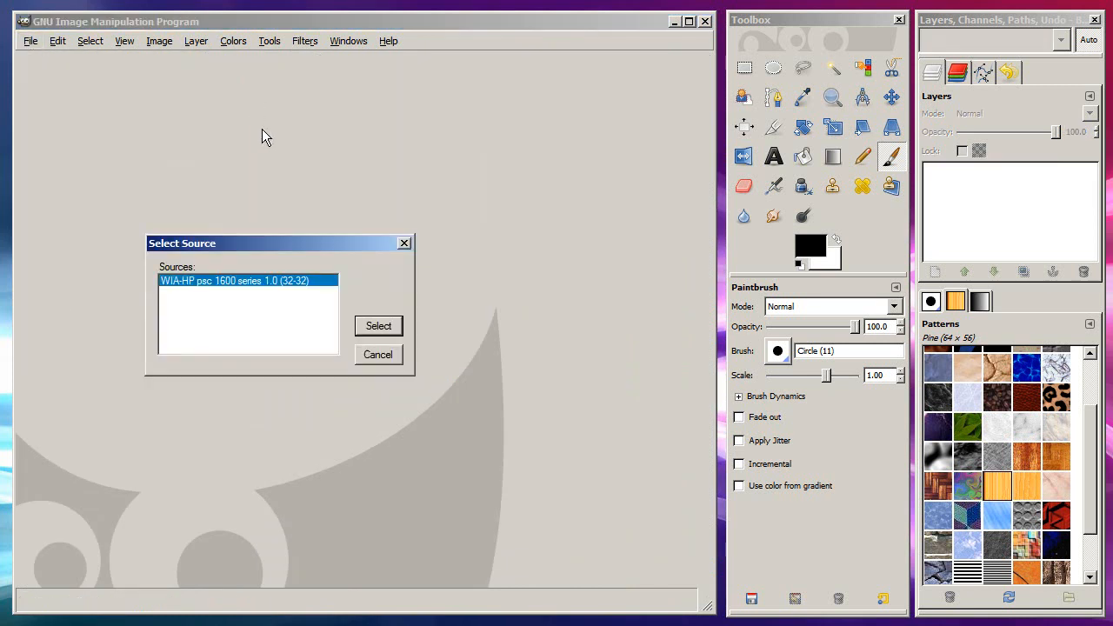
Select the HP psc 1600, accept 600 DPI colour quality settings and preview the mailer
left_click(379, 325)
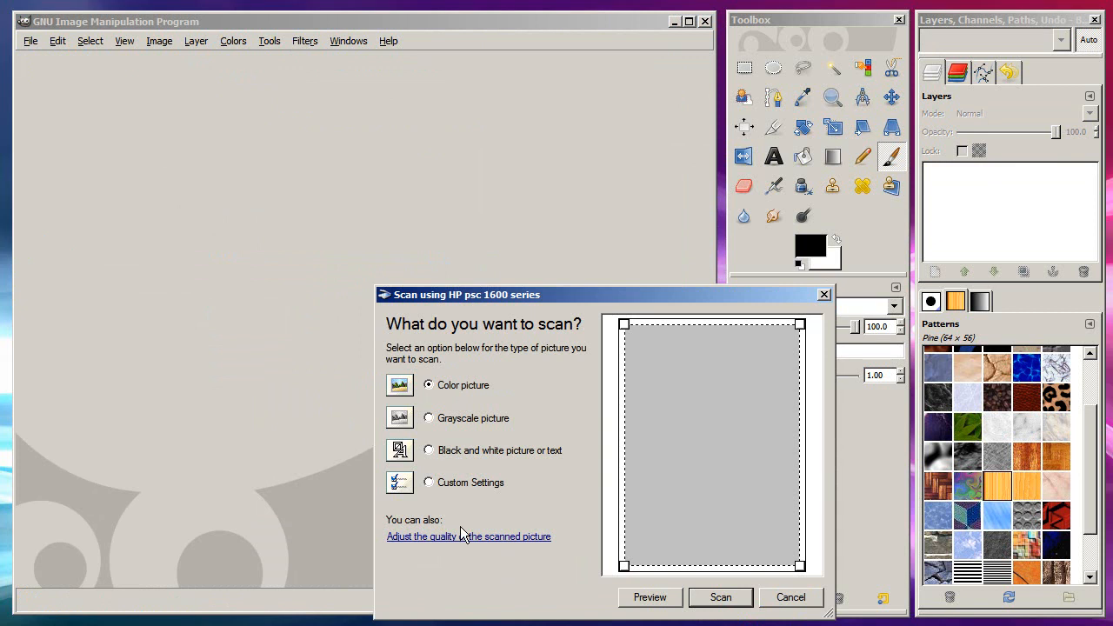
left_click(469, 535)
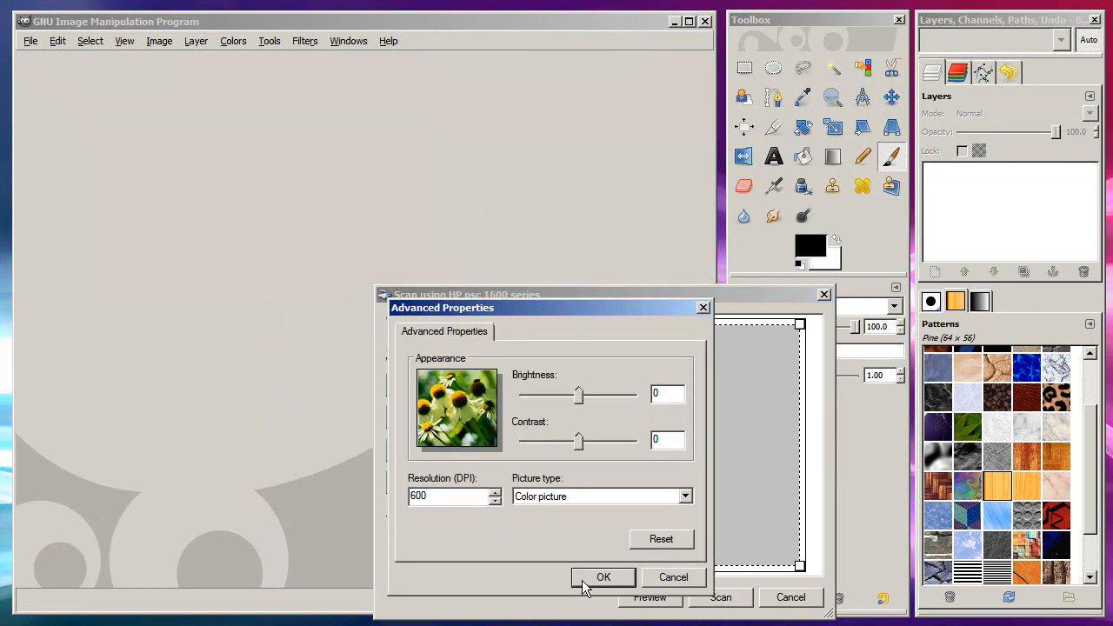
left_click(603, 577)
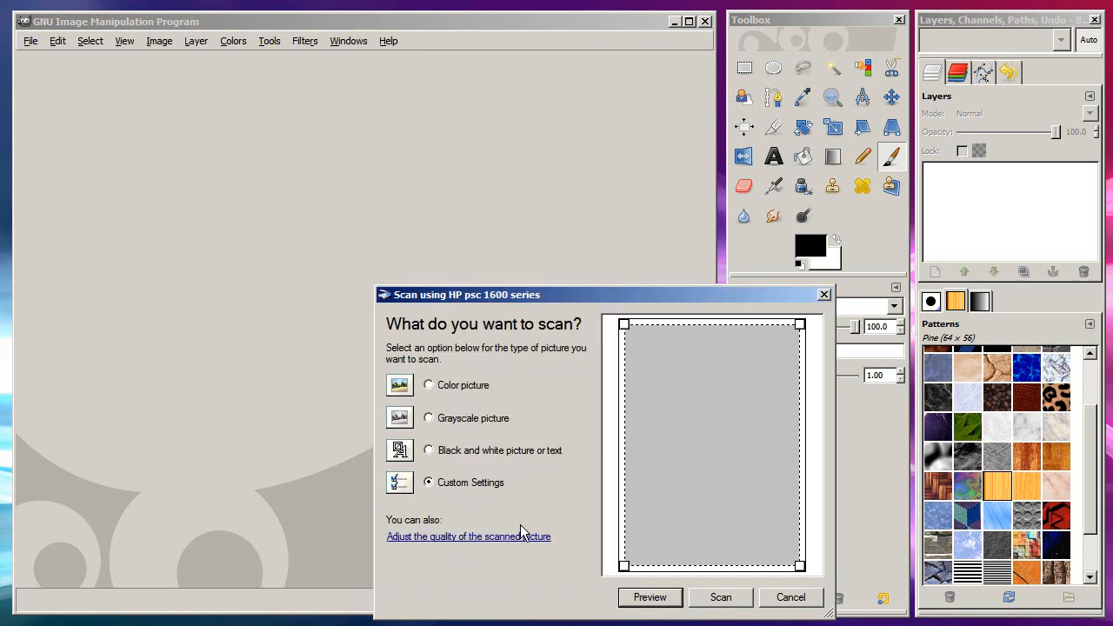
left_click(650, 598)
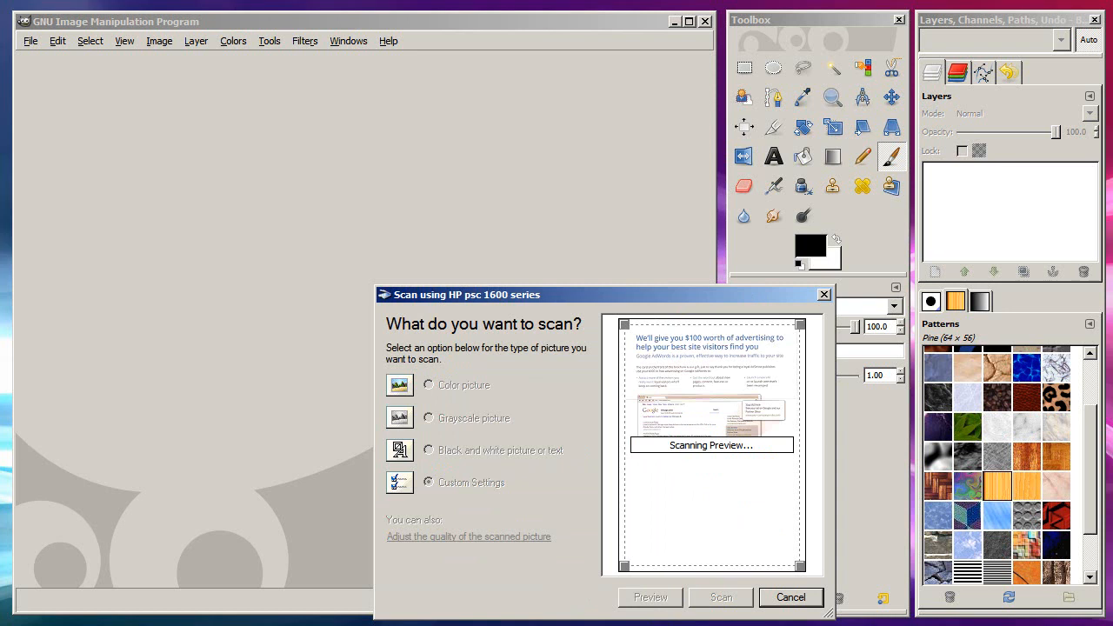
Run the full 600 DPI scan of the mailer into GIMP
left_click(720, 598)
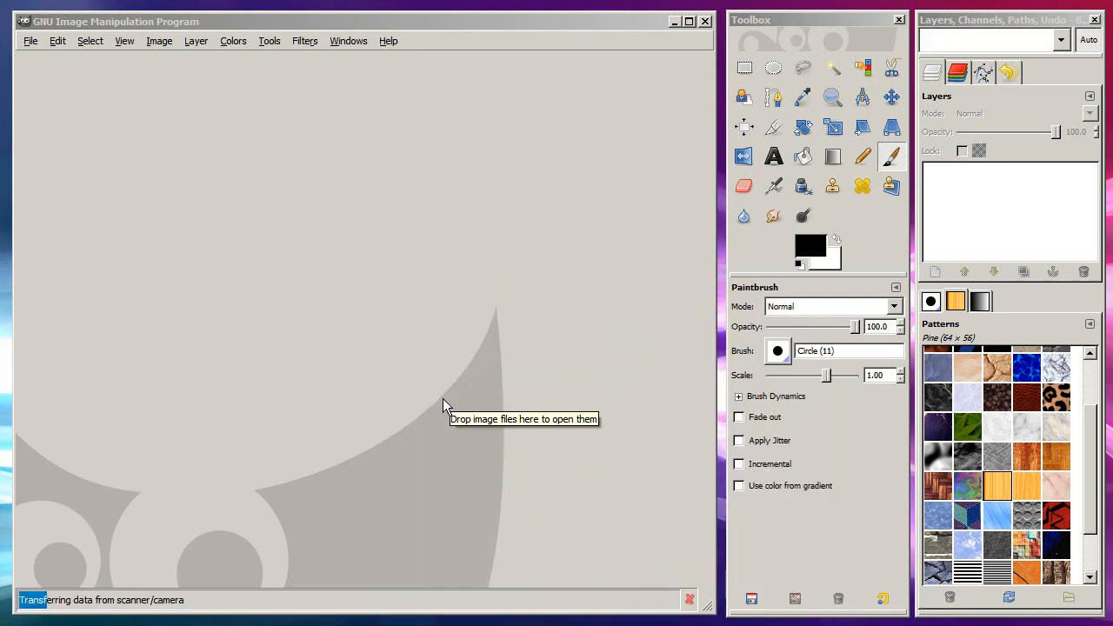
mouse_move(172, 532)
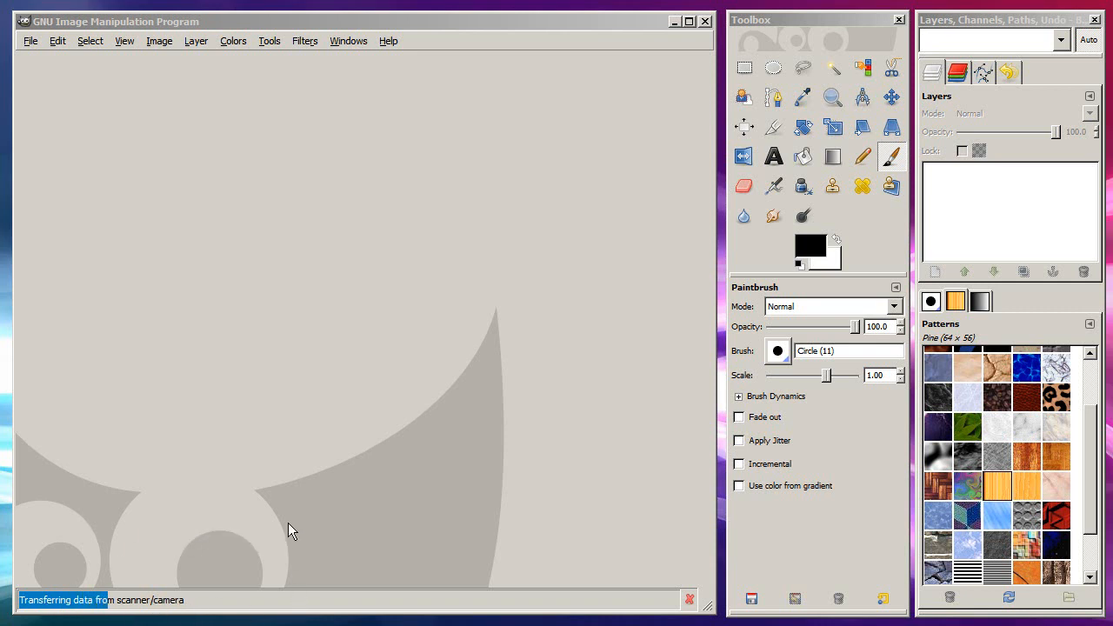
mouse_move(289, 409)
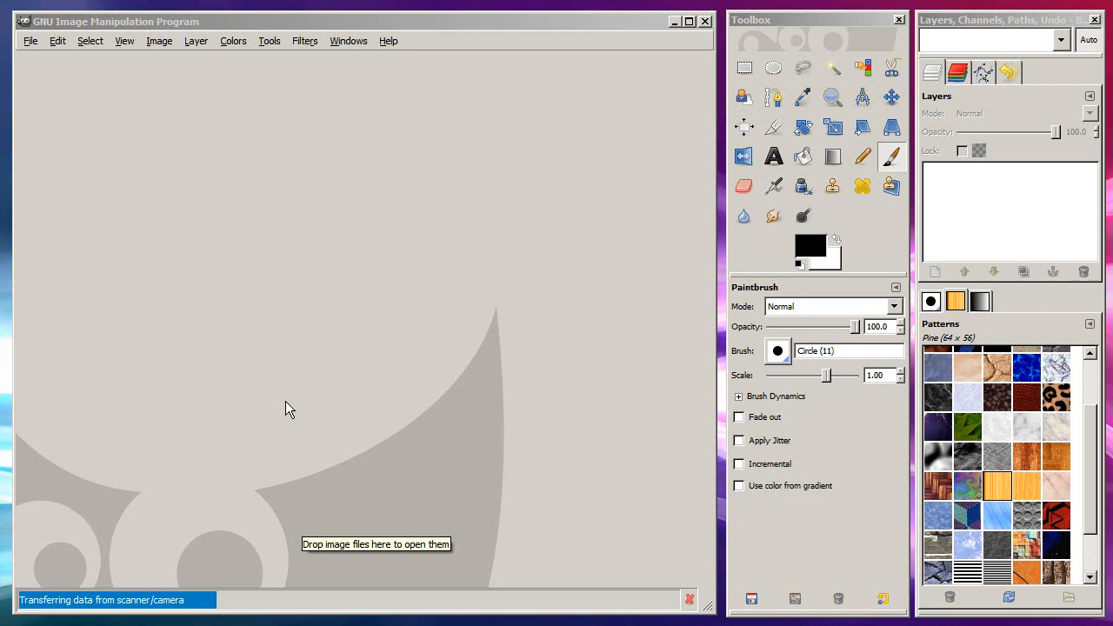
mouse_move(282, 435)
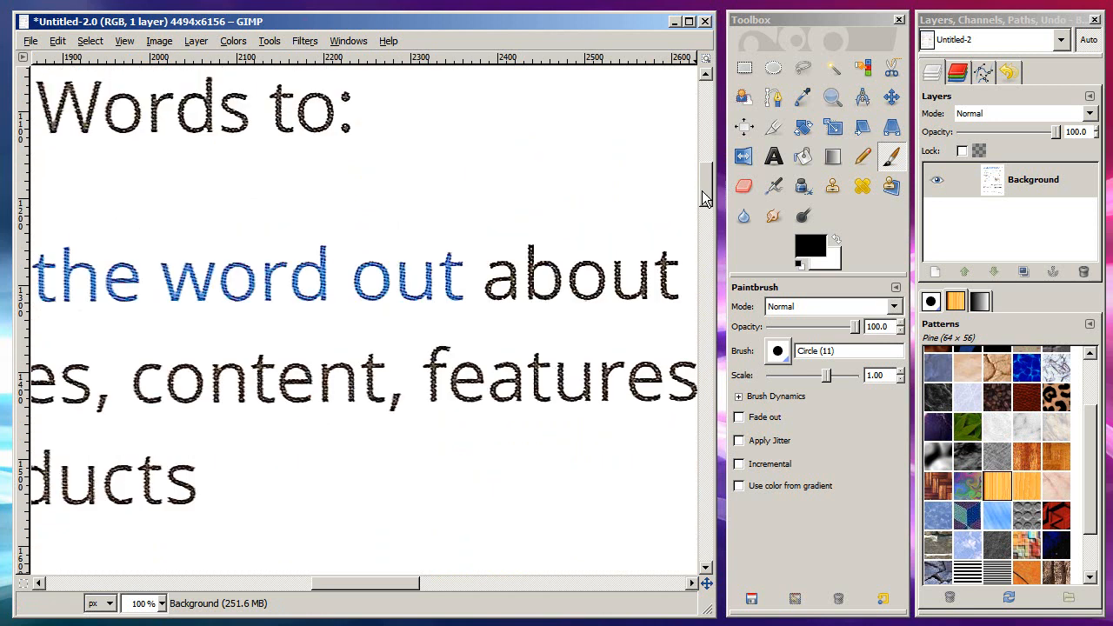
Fit the new 4494 × 6156 pixel scan in the window
left_click(174, 537)
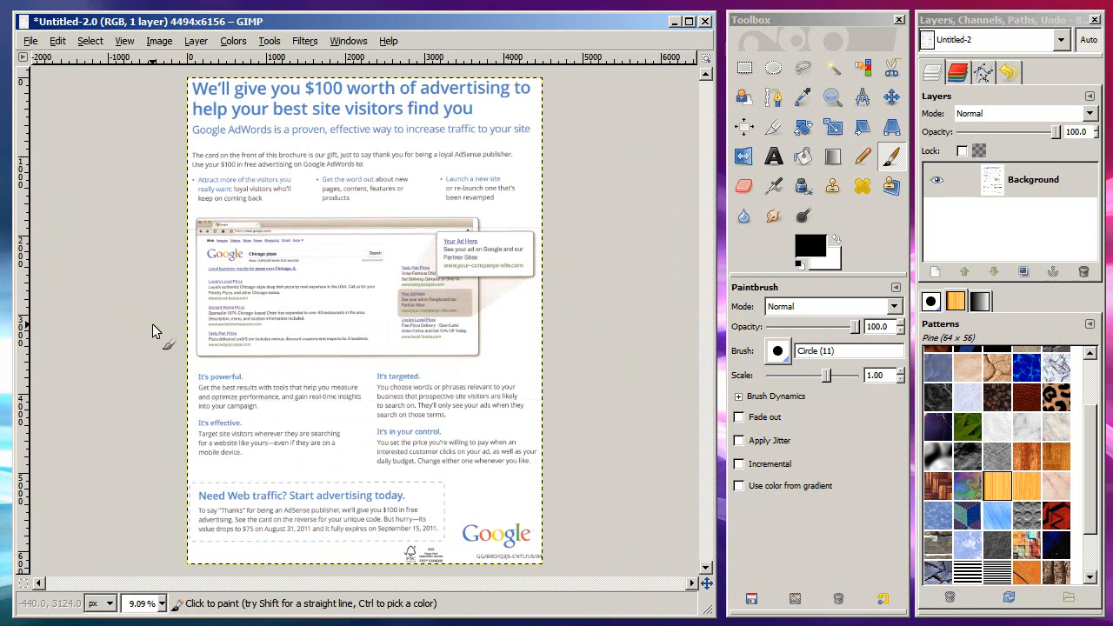
Check the scan's properties (4494 × 6156 px, 600 ppi, 252 MB) and begin closing it
left_click(160, 42)
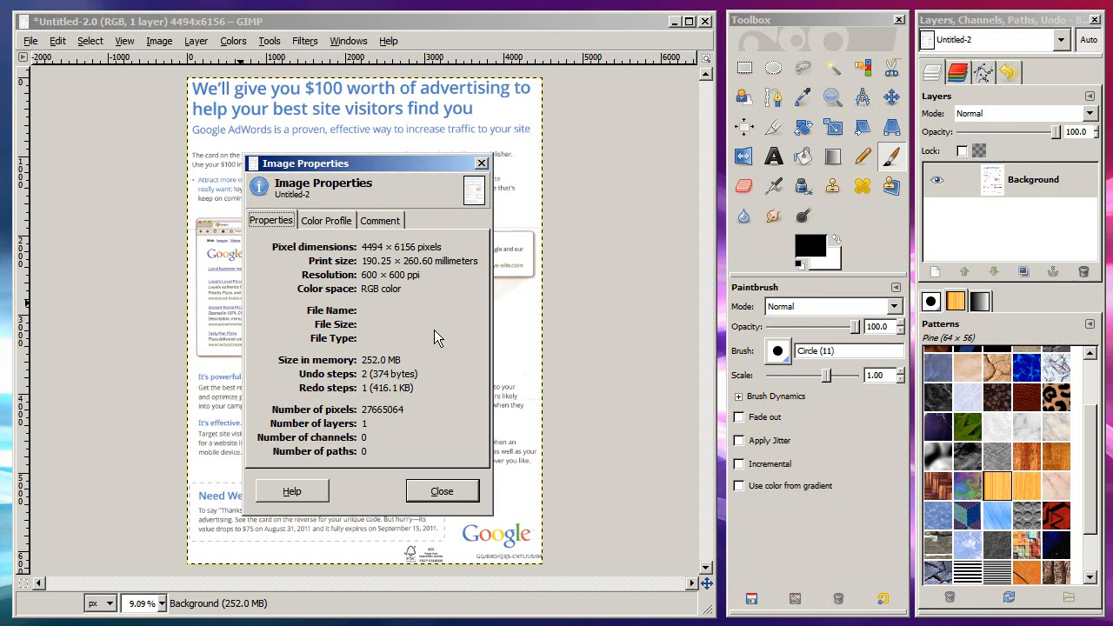
mouse_move(365, 354)
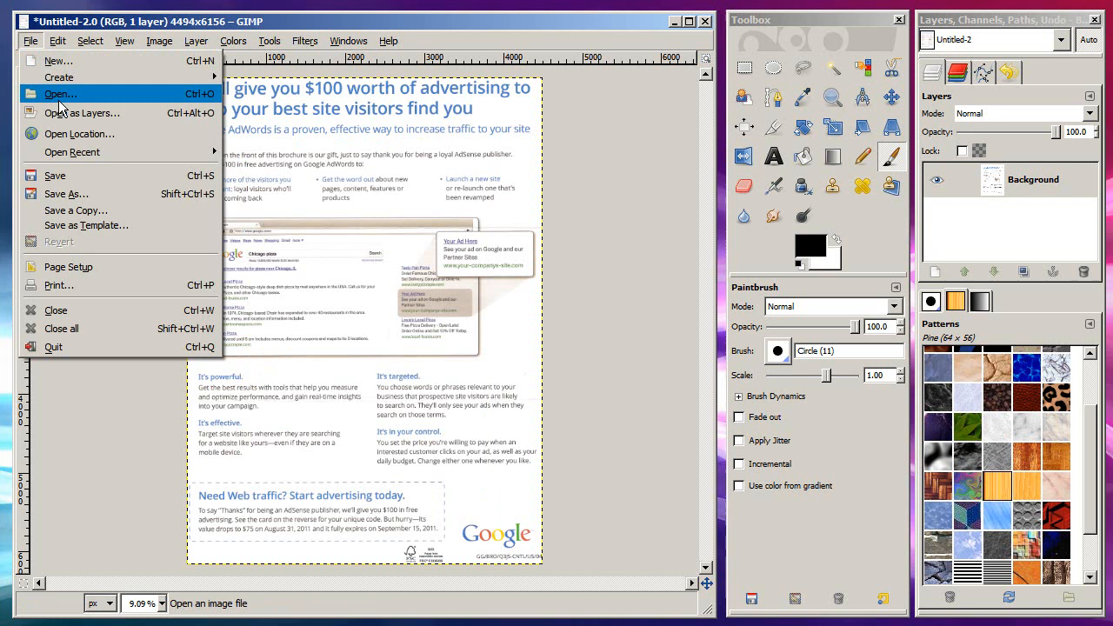
left_click(304, 42)
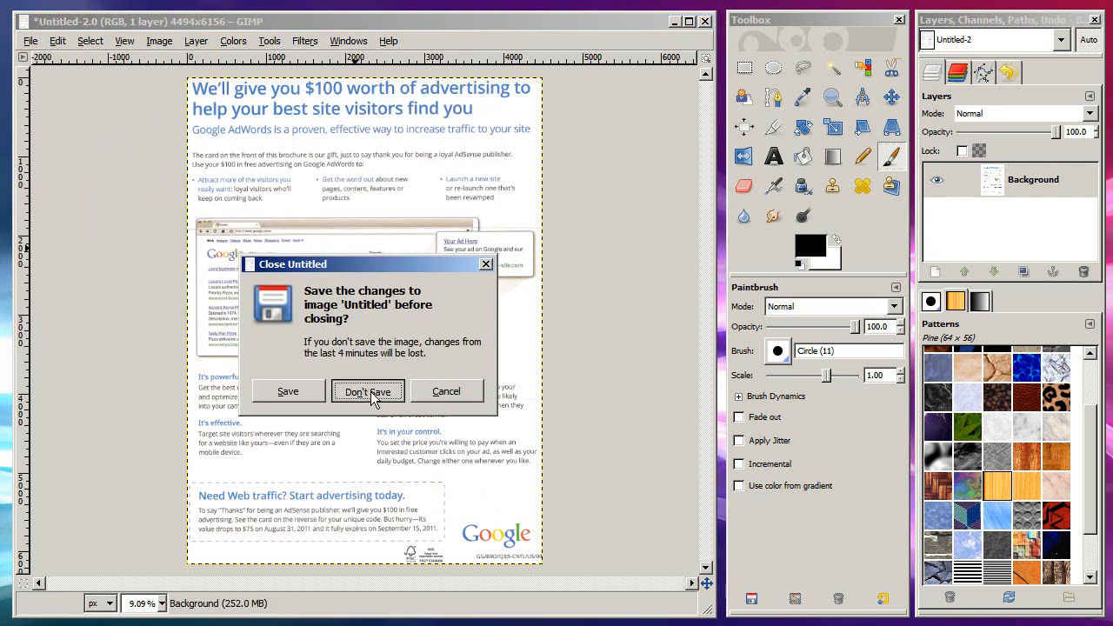
Discard the 600 DPI scan unsaved and select the HP psc 1600 for a new capture
left_click(366, 389)
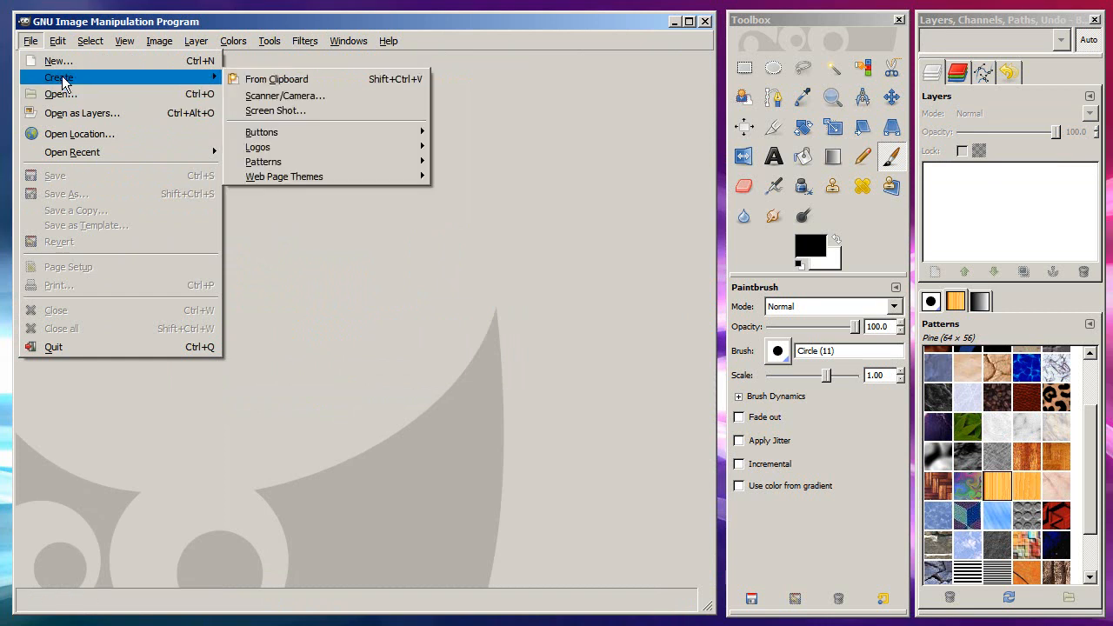
left_click(285, 95)
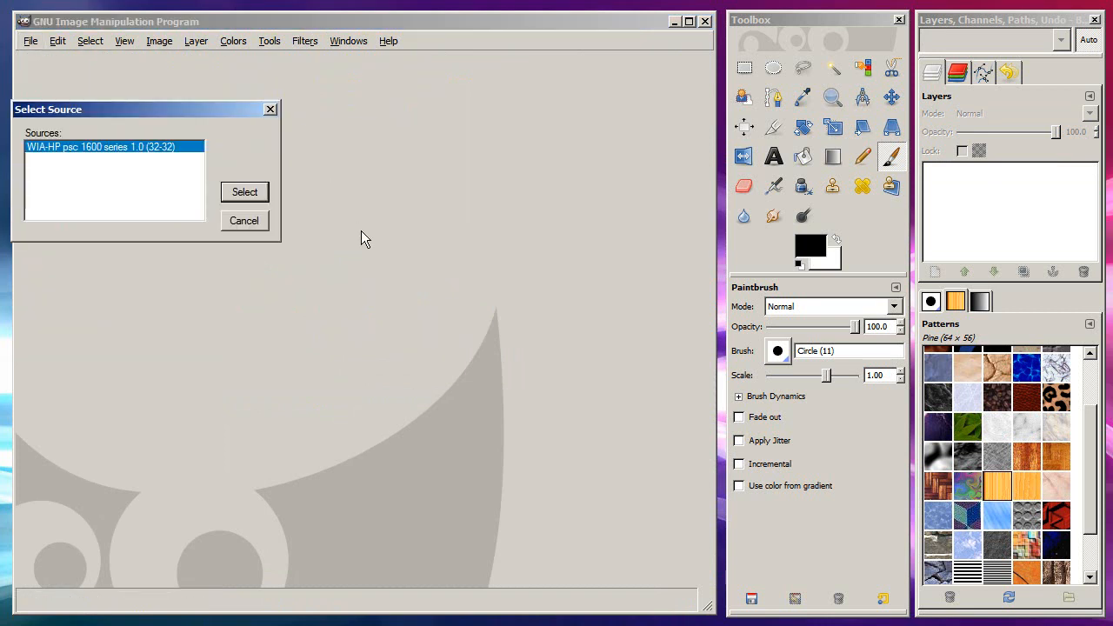
mouse_move(142, 122)
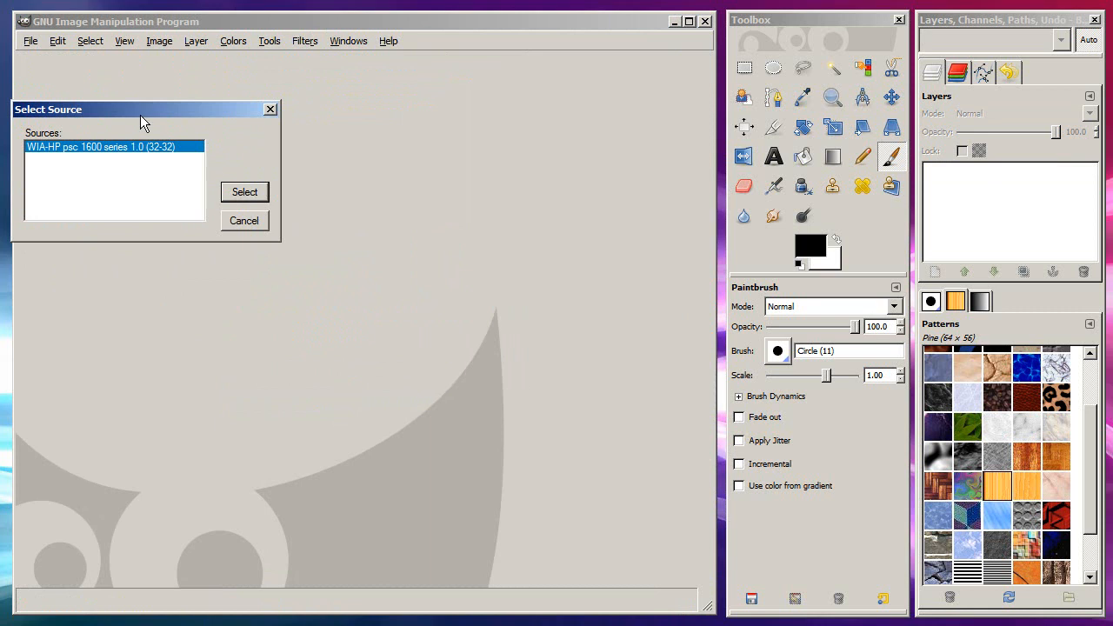
left_click(243, 191)
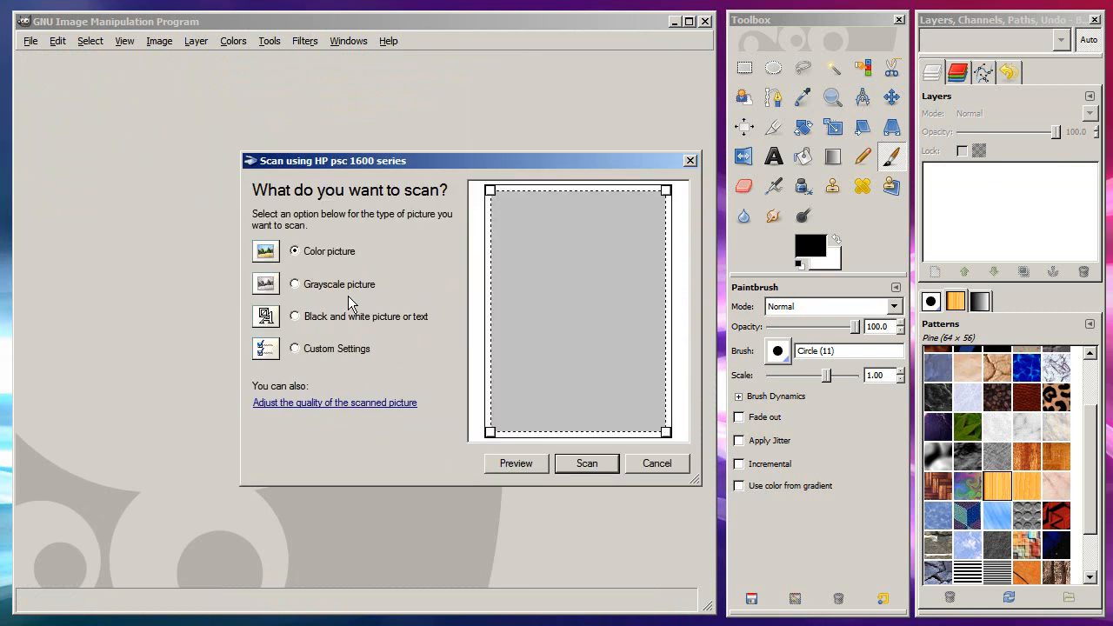
mouse_move(323, 285)
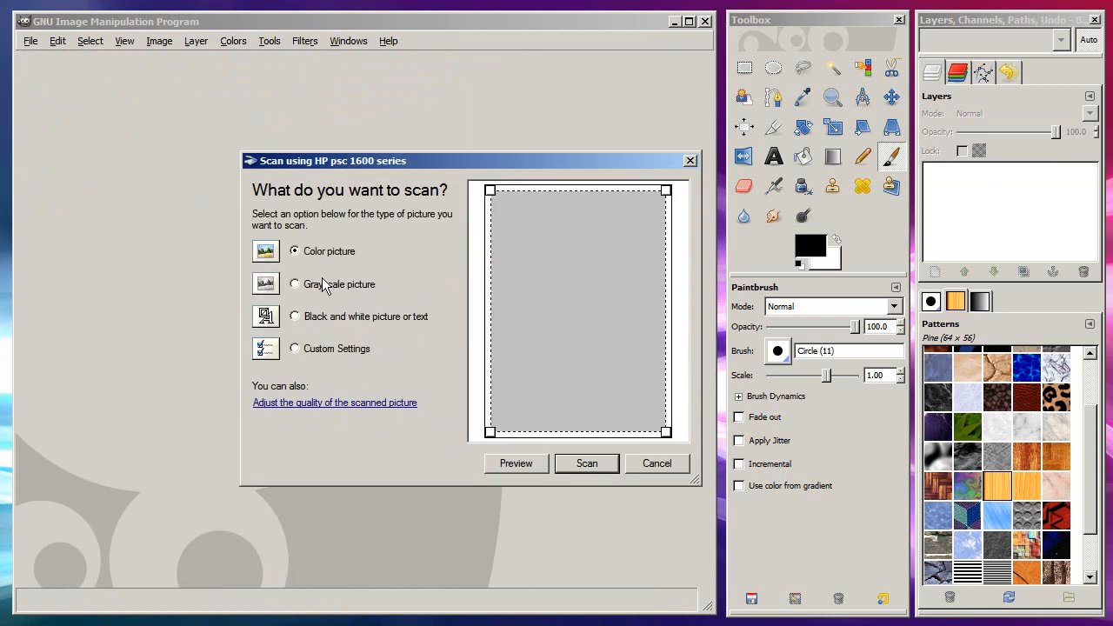
Switch the scan type to black and white picture or text
left_click(296, 283)
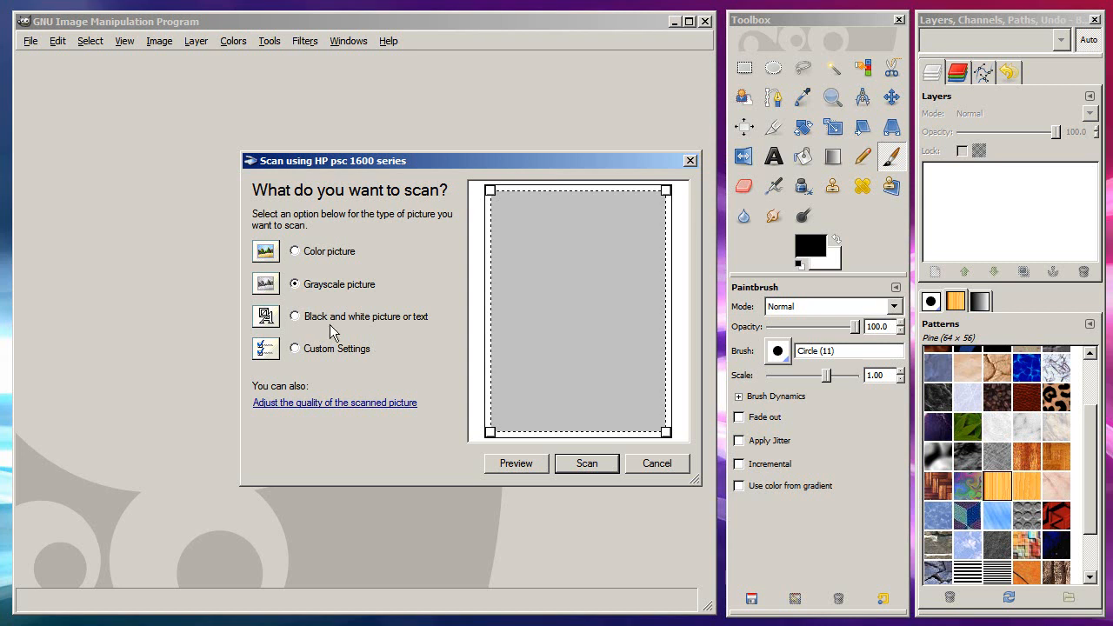
left_click(296, 317)
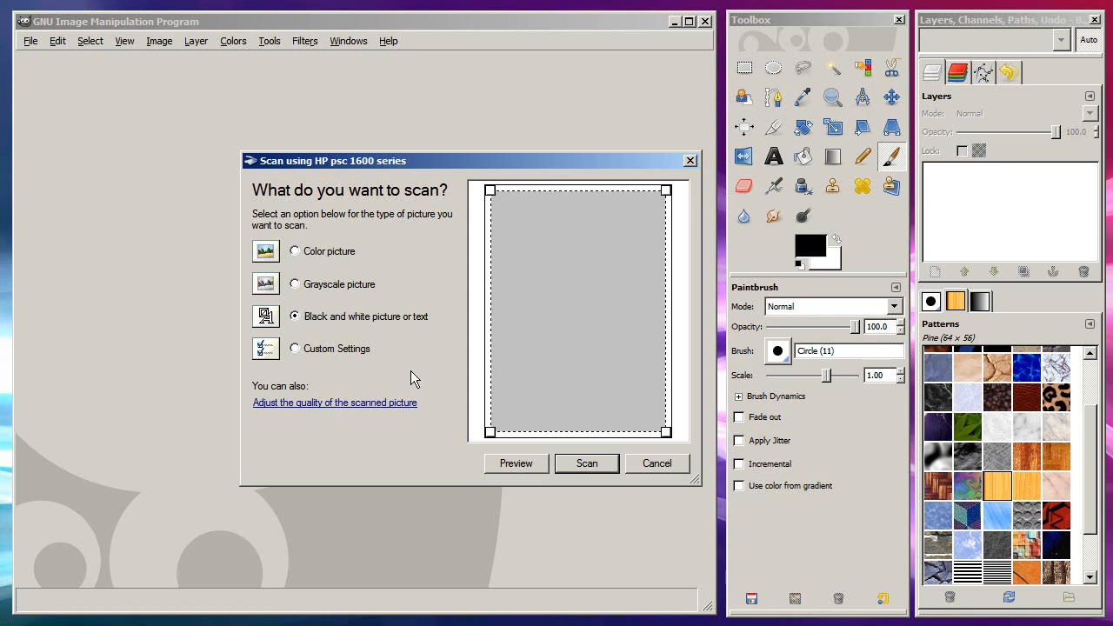
mouse_move(372, 413)
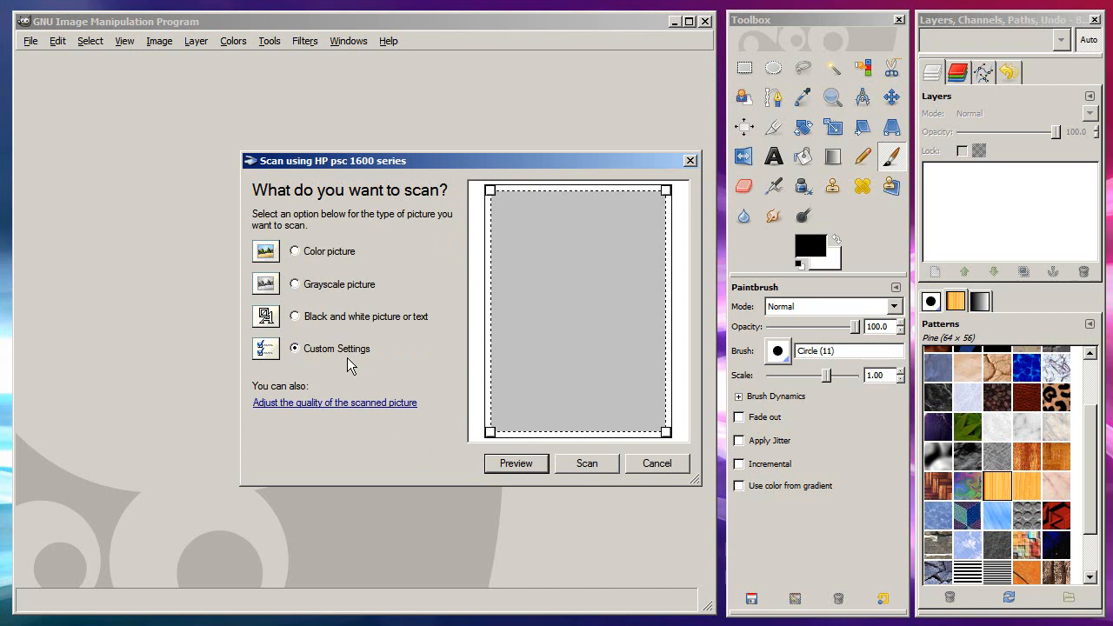
Keep the scan resolution at 4800 DPI, preview the mailer, then run the full scan
left_click(334, 403)
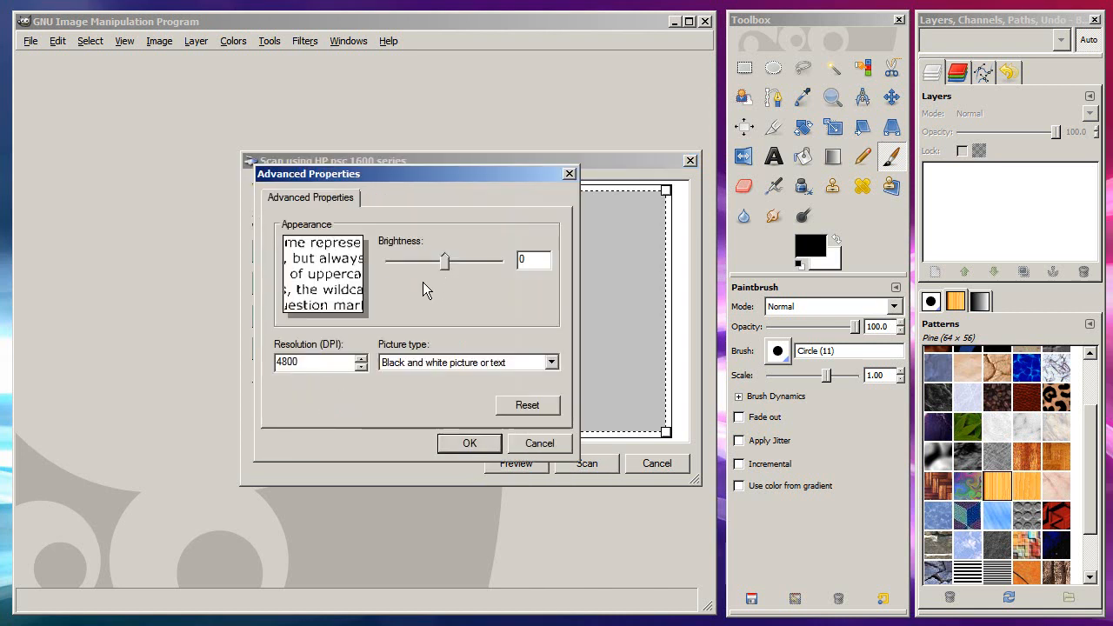
mouse_move(433, 372)
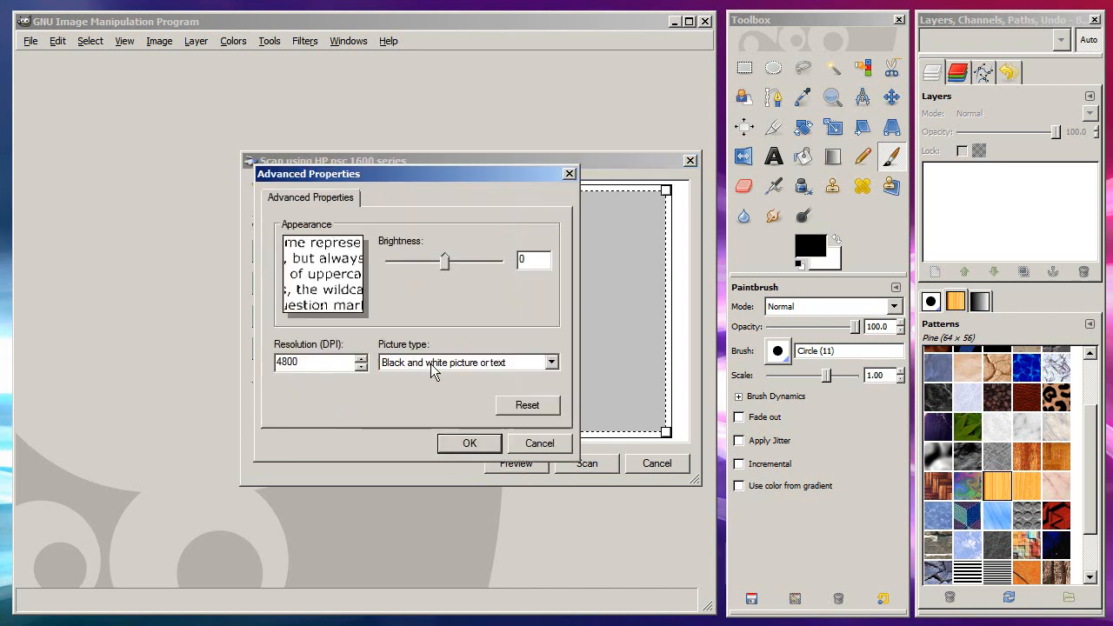
left_click(469, 444)
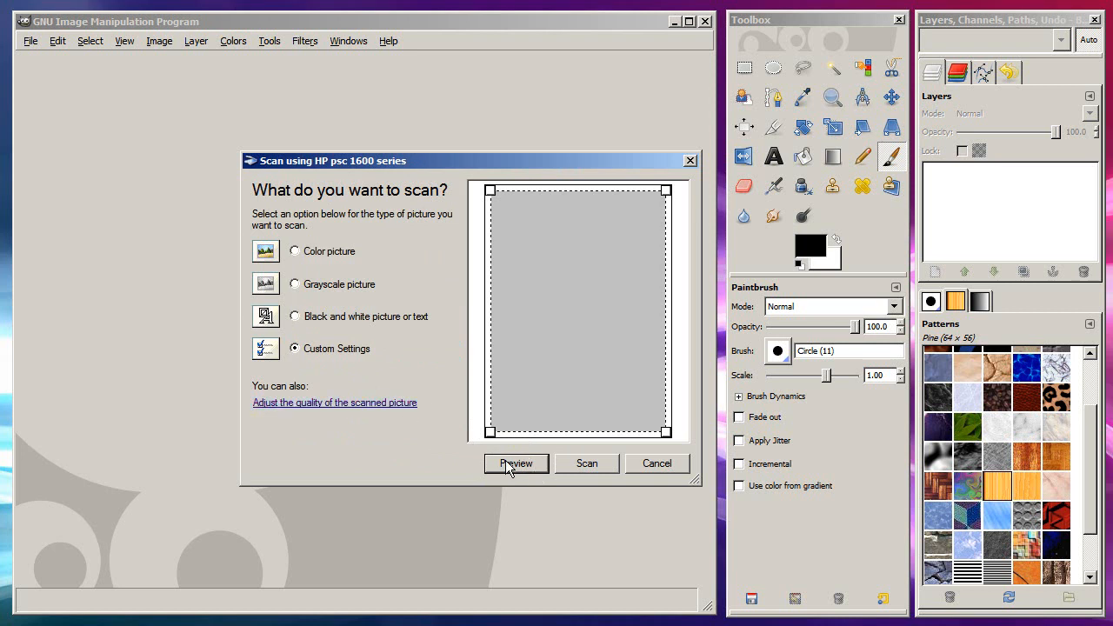
left_click(515, 462)
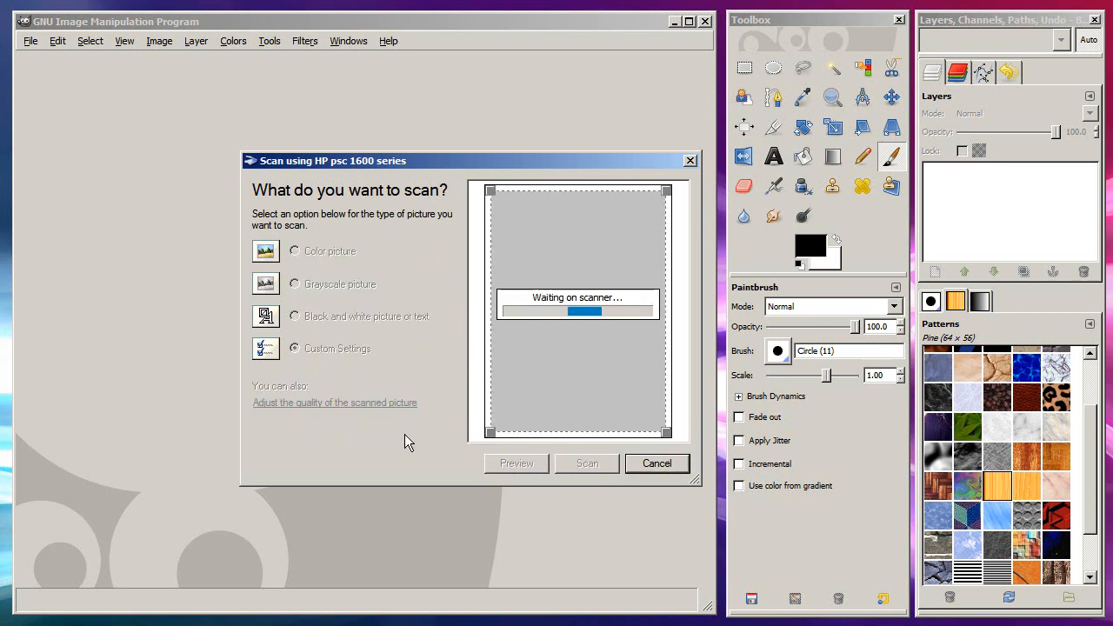
mouse_move(469, 436)
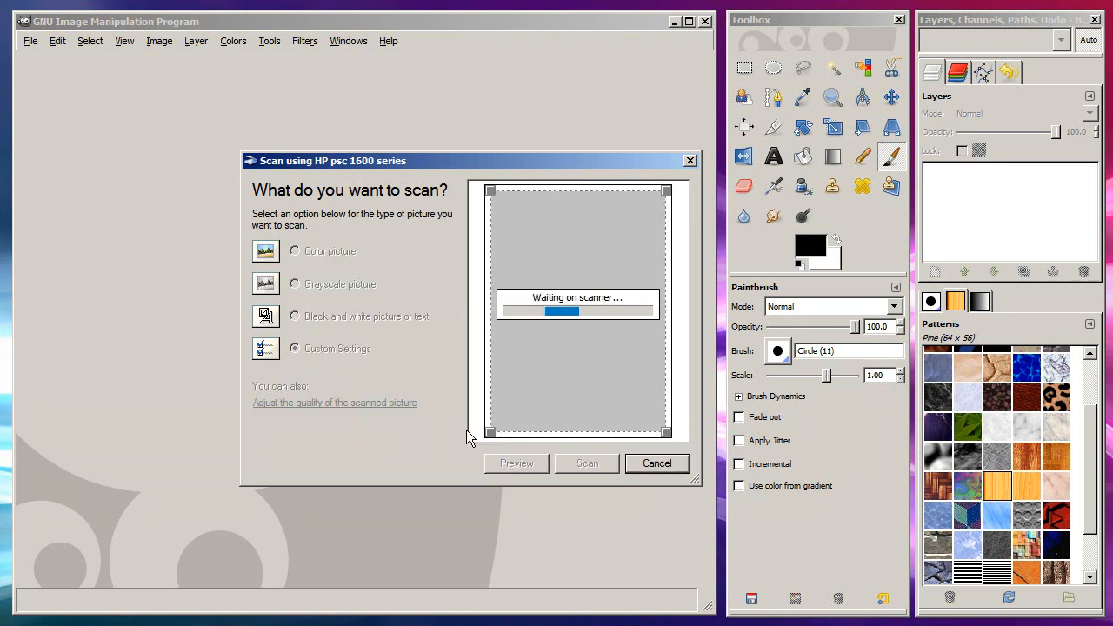
mouse_move(546, 461)
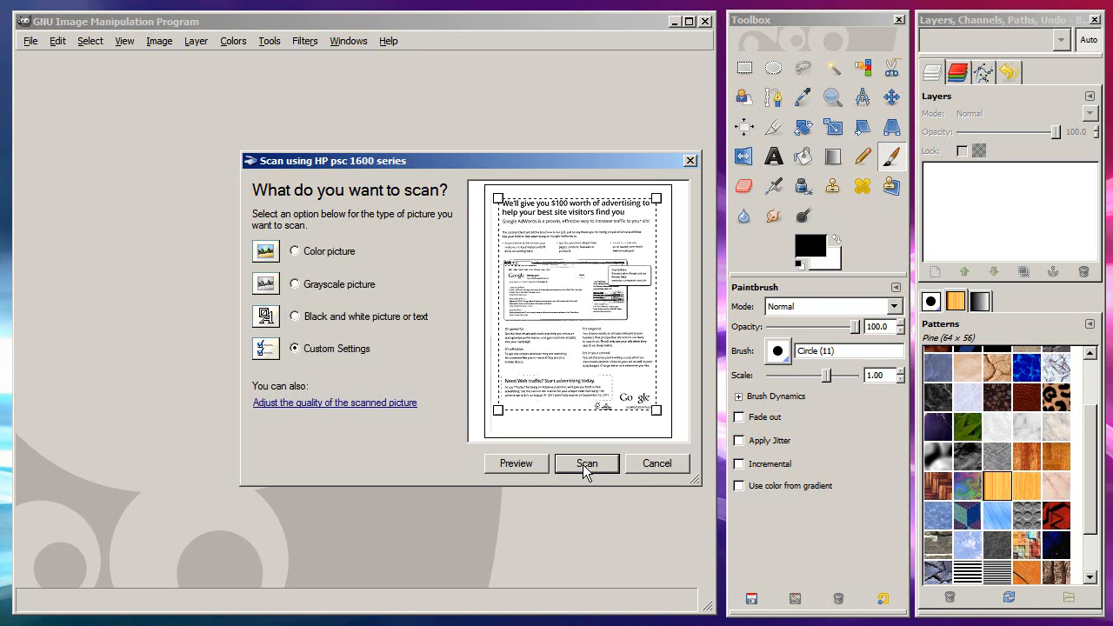
left_click(586, 462)
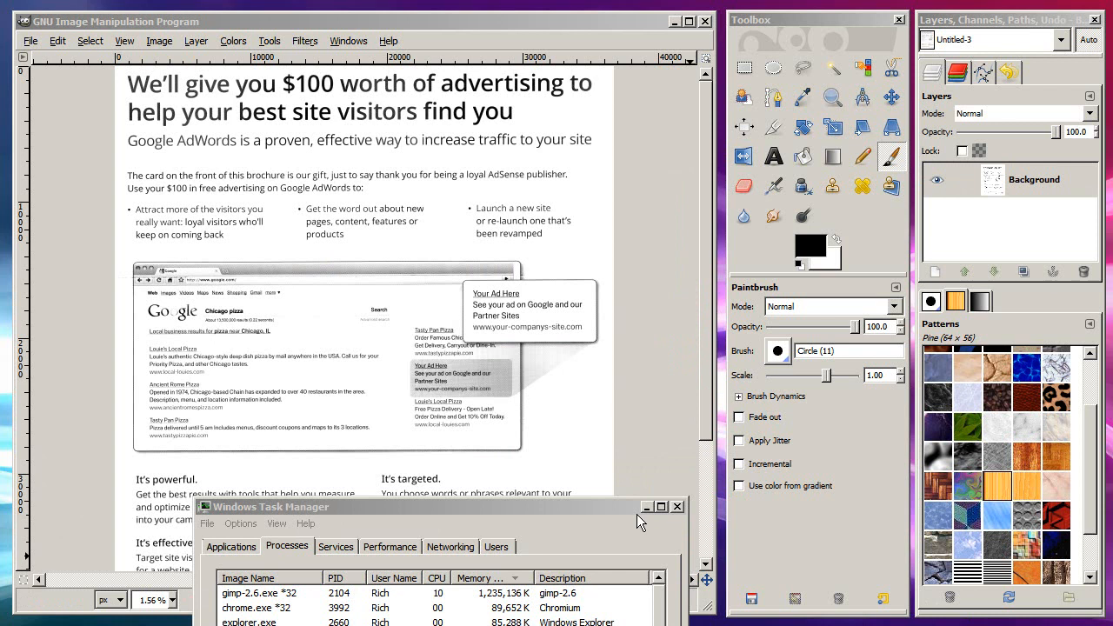
mouse_move(351, 356)
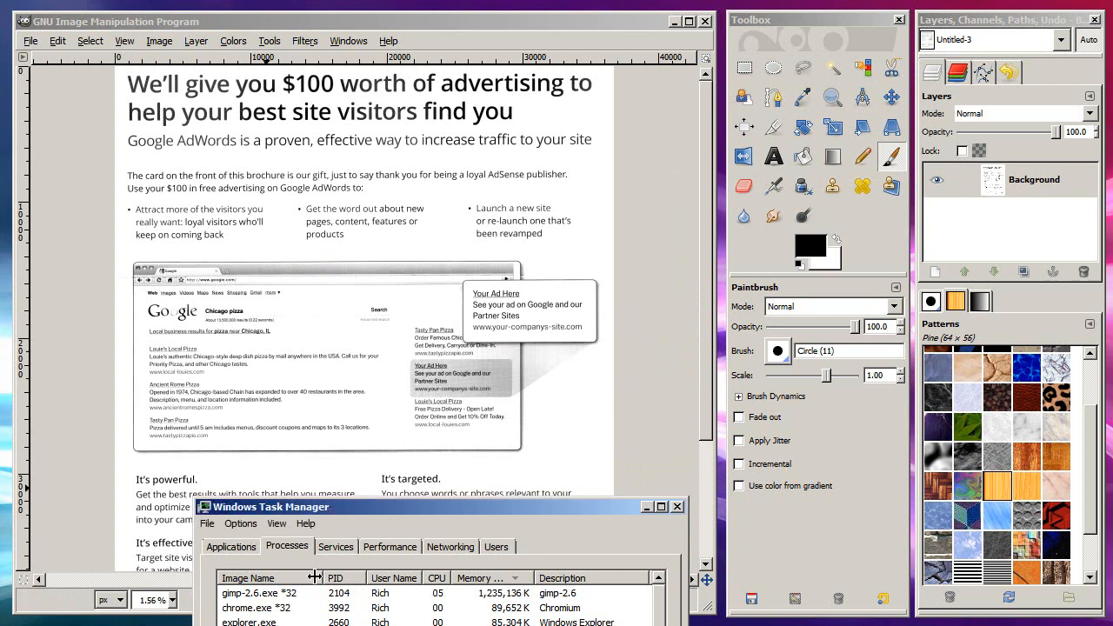
Select gimp-2.6.exe in Task Manager to read its roughly 1.2 GB memory use
left_click(261, 593)
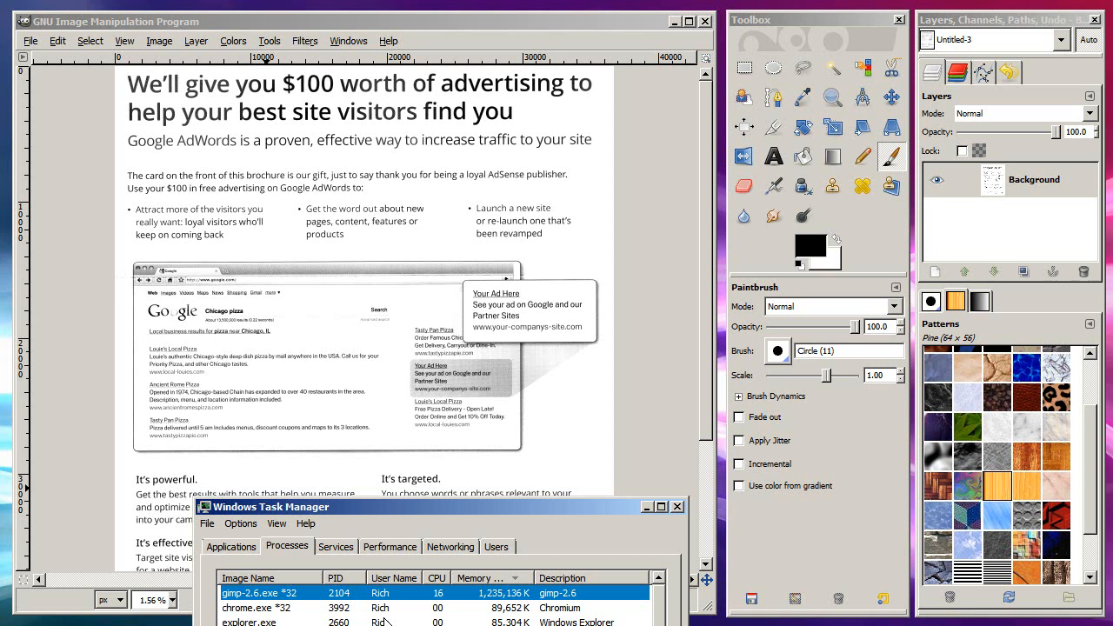
mouse_move(302, 284)
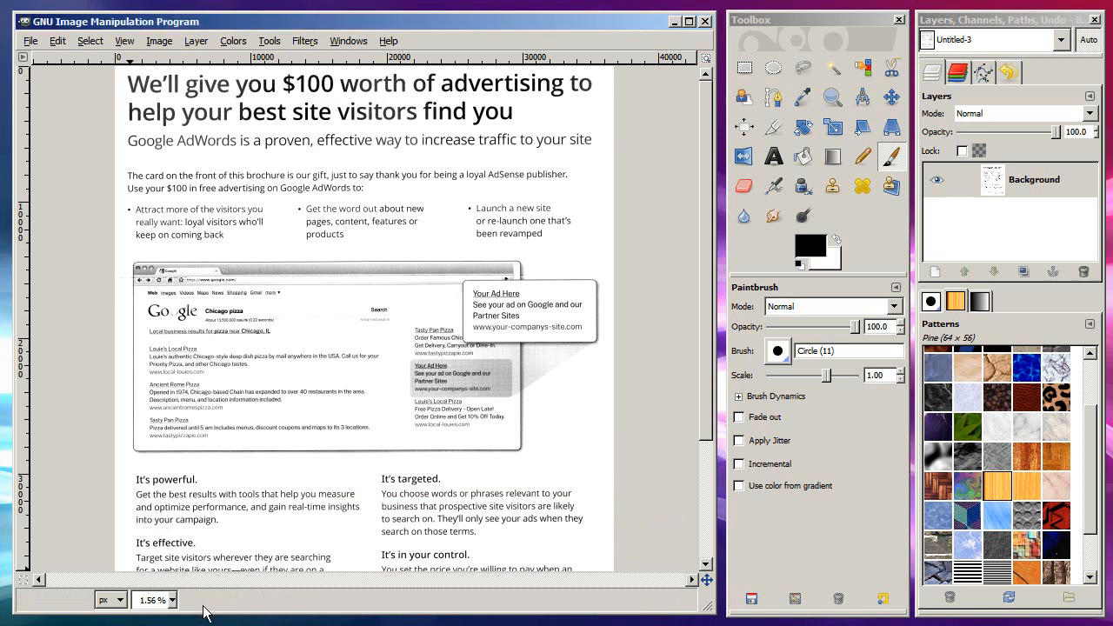
mouse_move(320, 247)
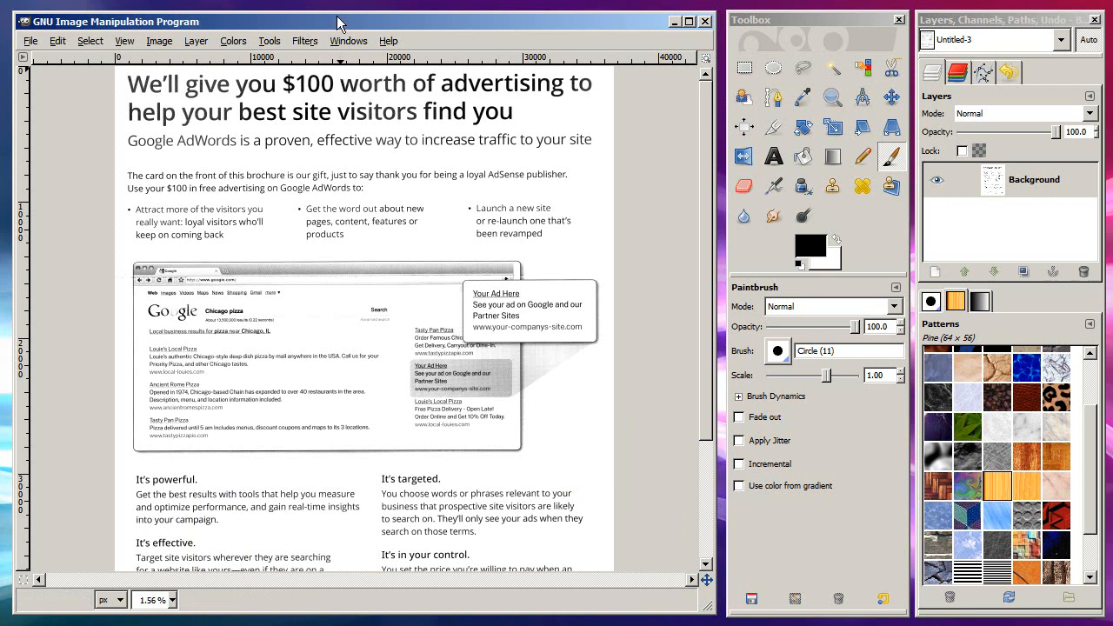
View Image Properties: 36760 × 49249 pixels, 4800 ppi, grayscale, 7.9 GB in memory
left_click(158, 42)
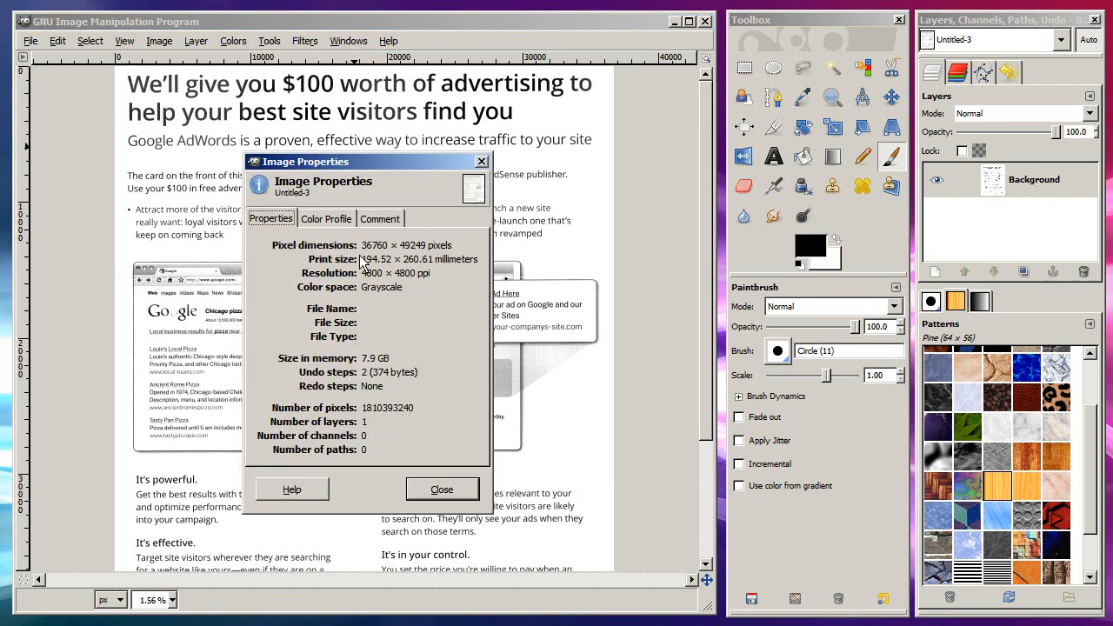
mouse_move(403, 293)
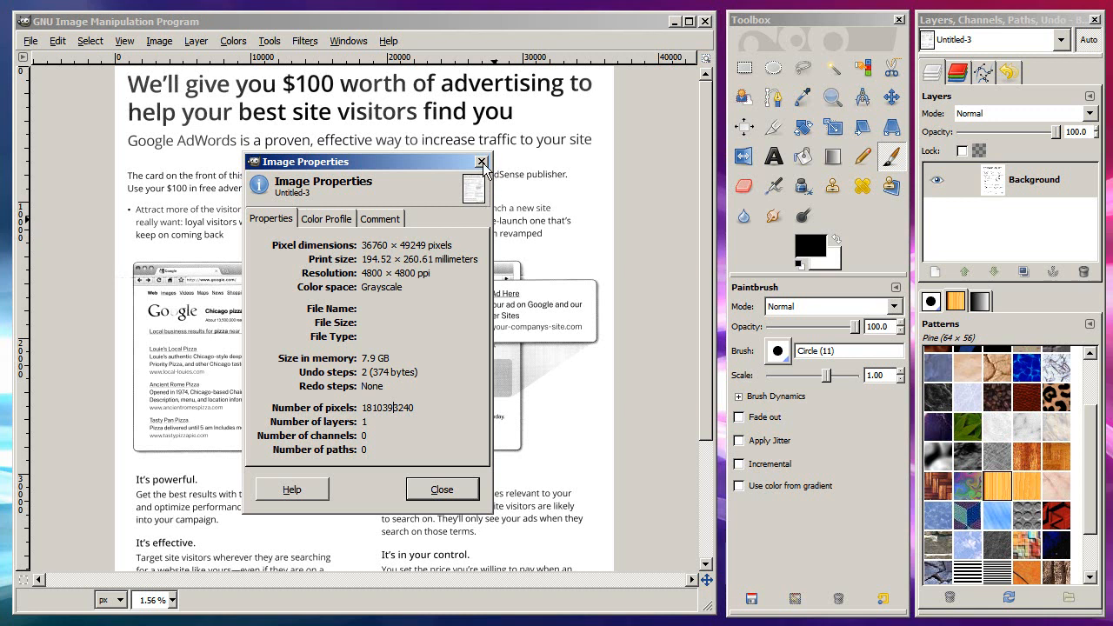
mouse_move(484, 170)
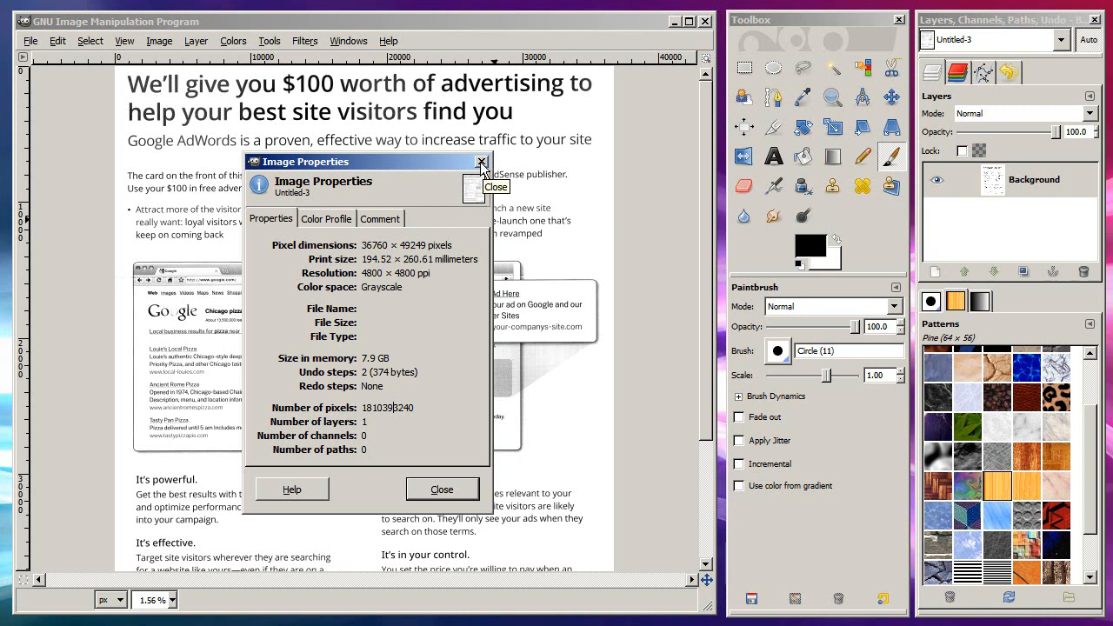
mouse_move(419, 201)
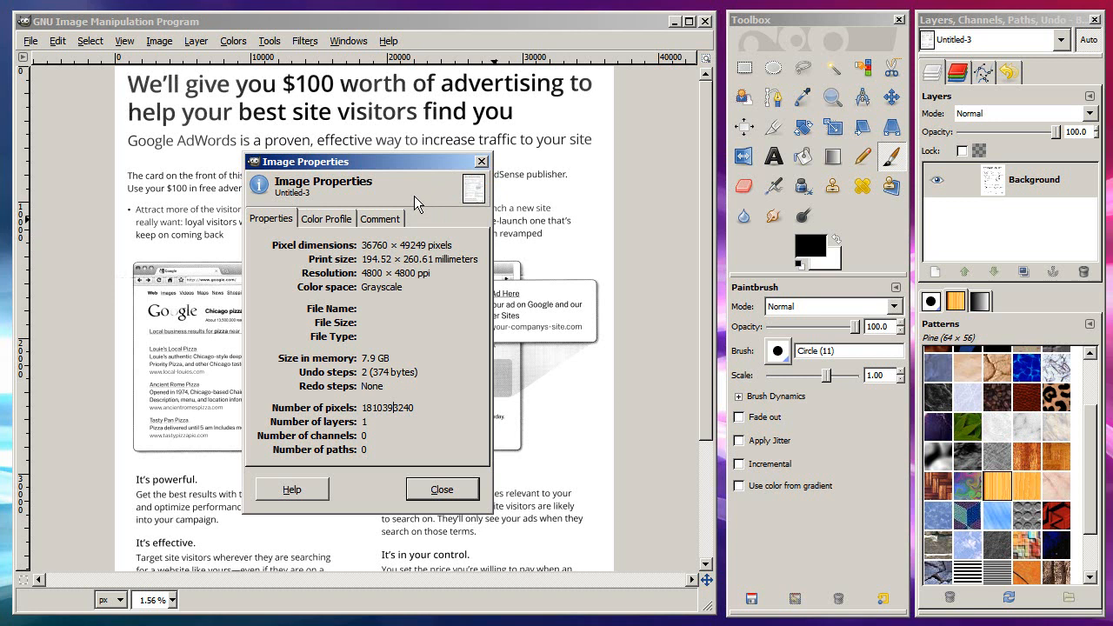
mouse_move(483, 170)
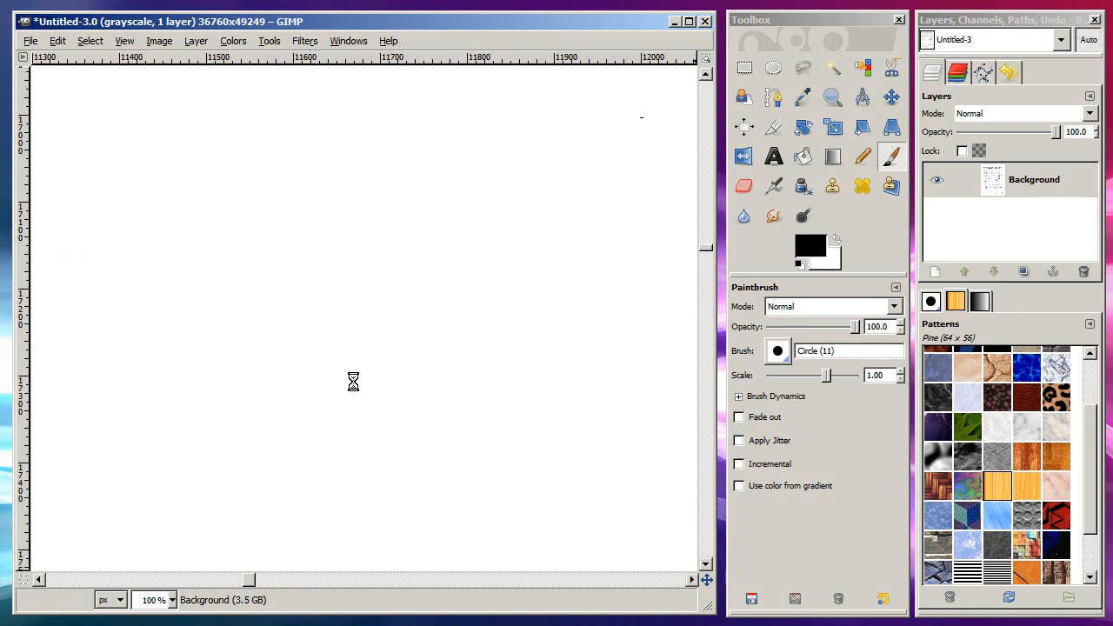
mouse_move(346, 384)
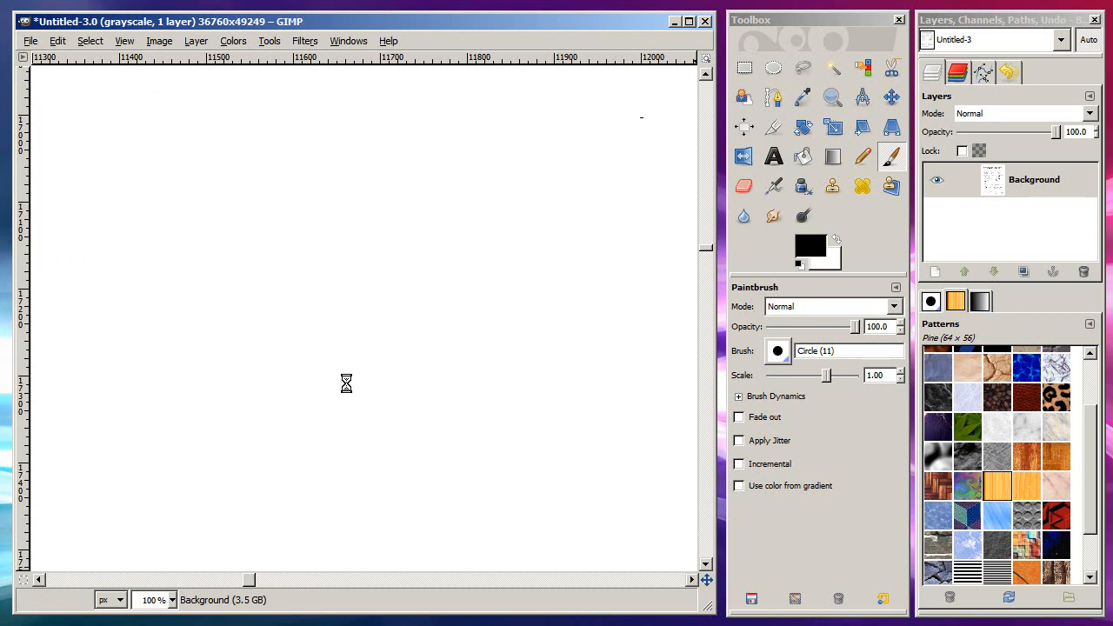
mouse_move(365, 374)
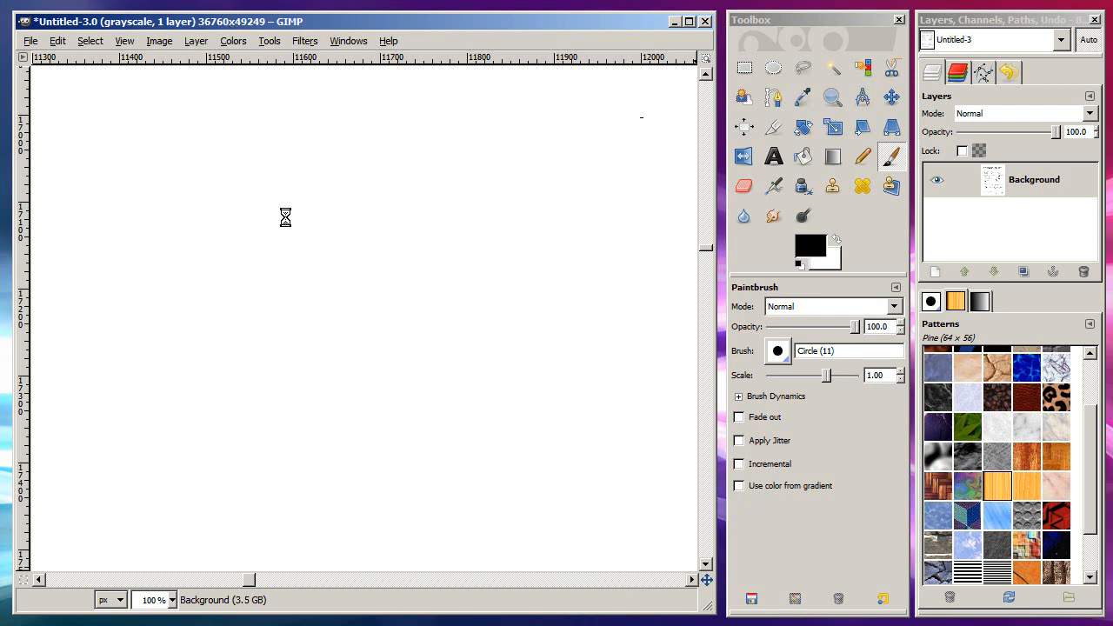
mouse_move(769, 527)
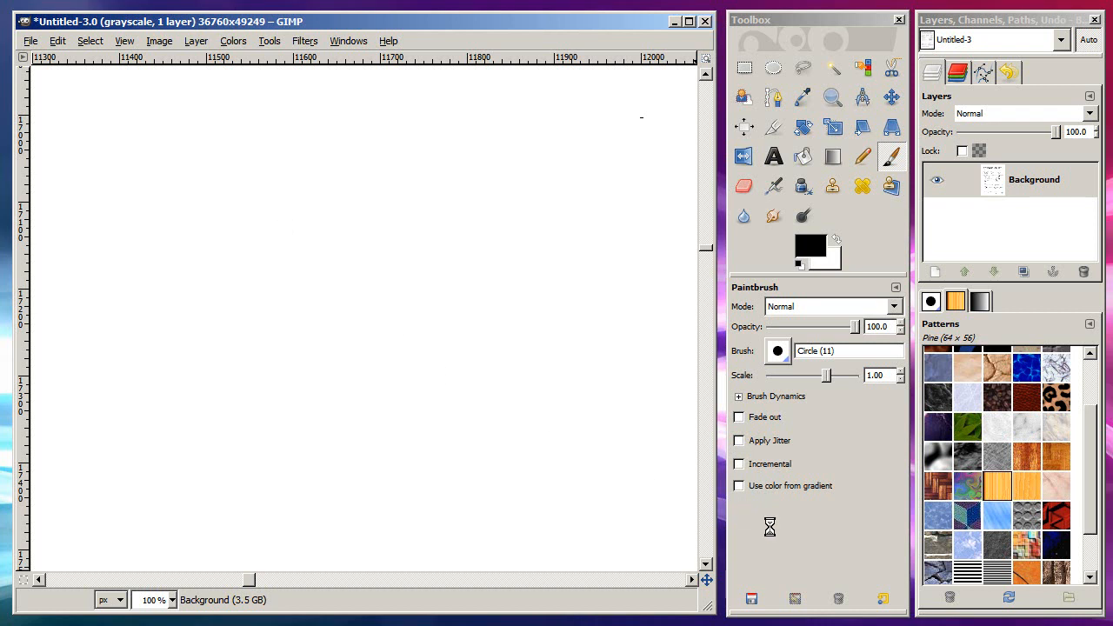
mouse_move(566, 486)
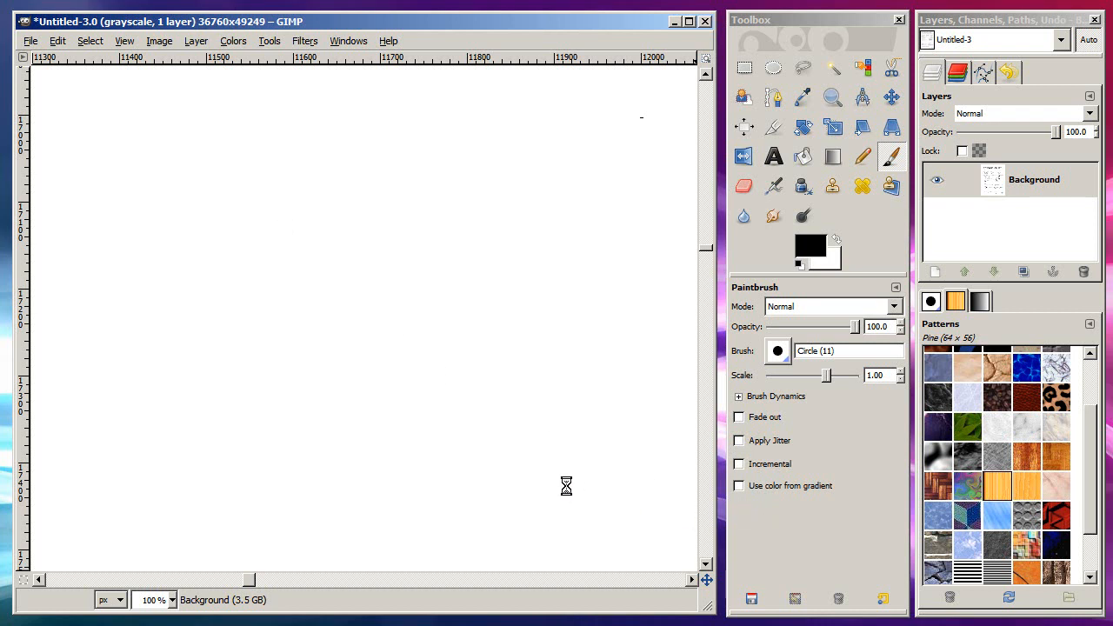